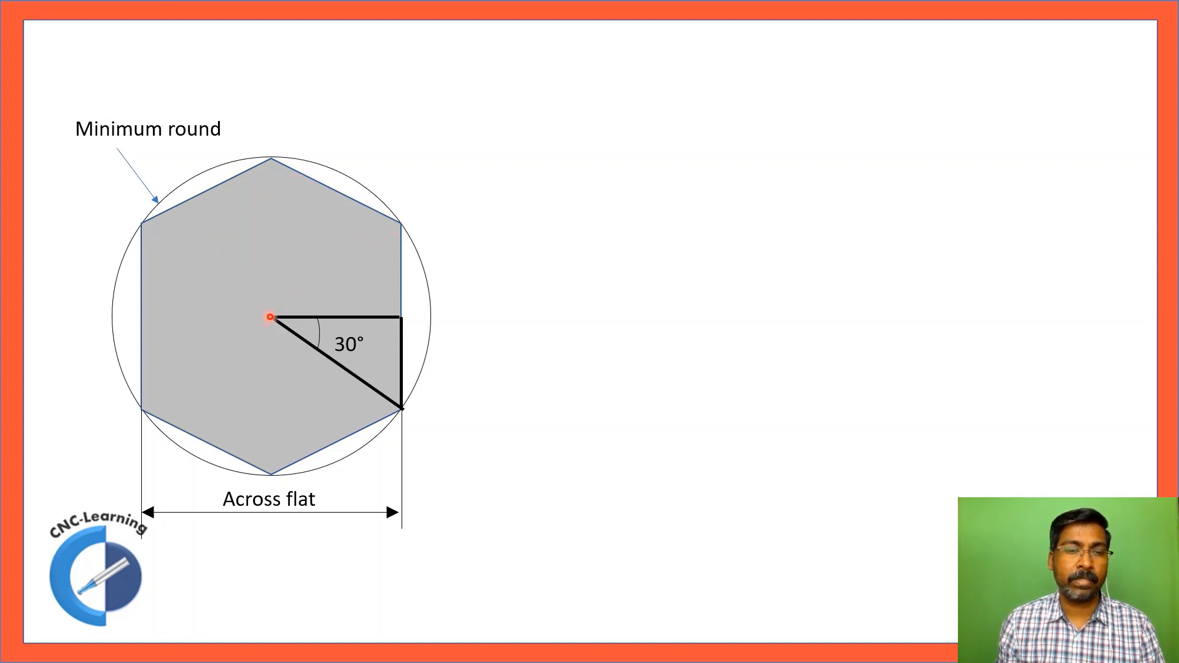
Step: Reveal the 'Half of Across Flat' and 'Radius of minimum round' labels on the hexagon diagram
{"action": "left_click_drag", "start_coordinate": [270, 315], "coordinate": [283, 292]}
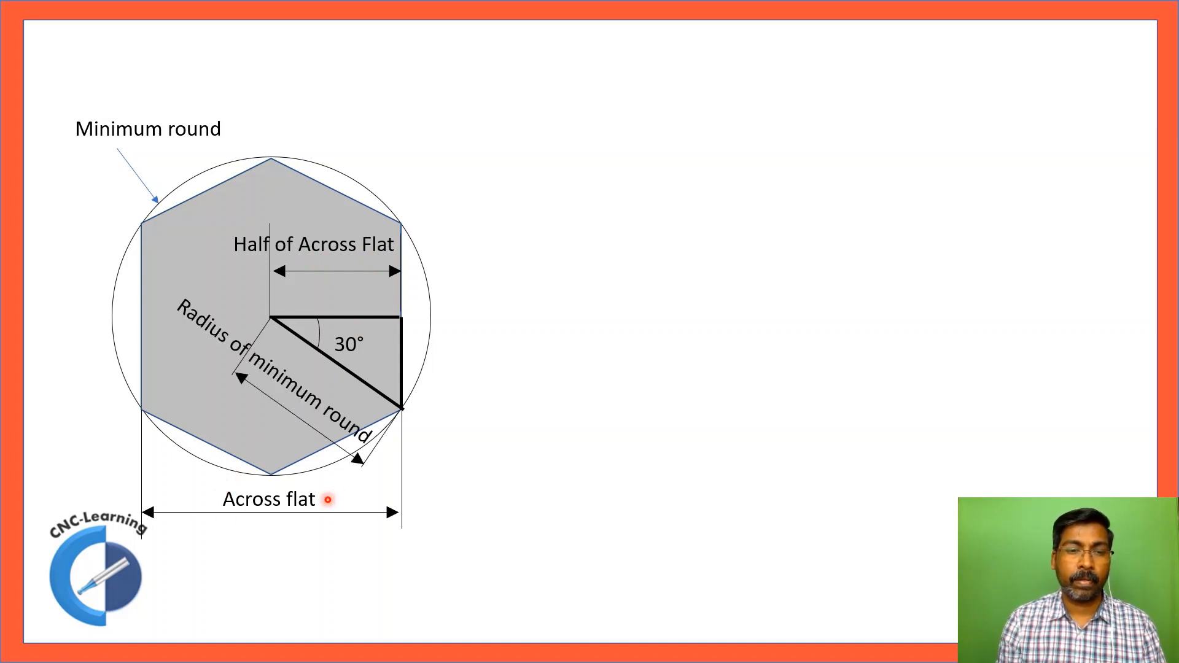
{"action": "mouse_move", "coordinate": [353, 390]}
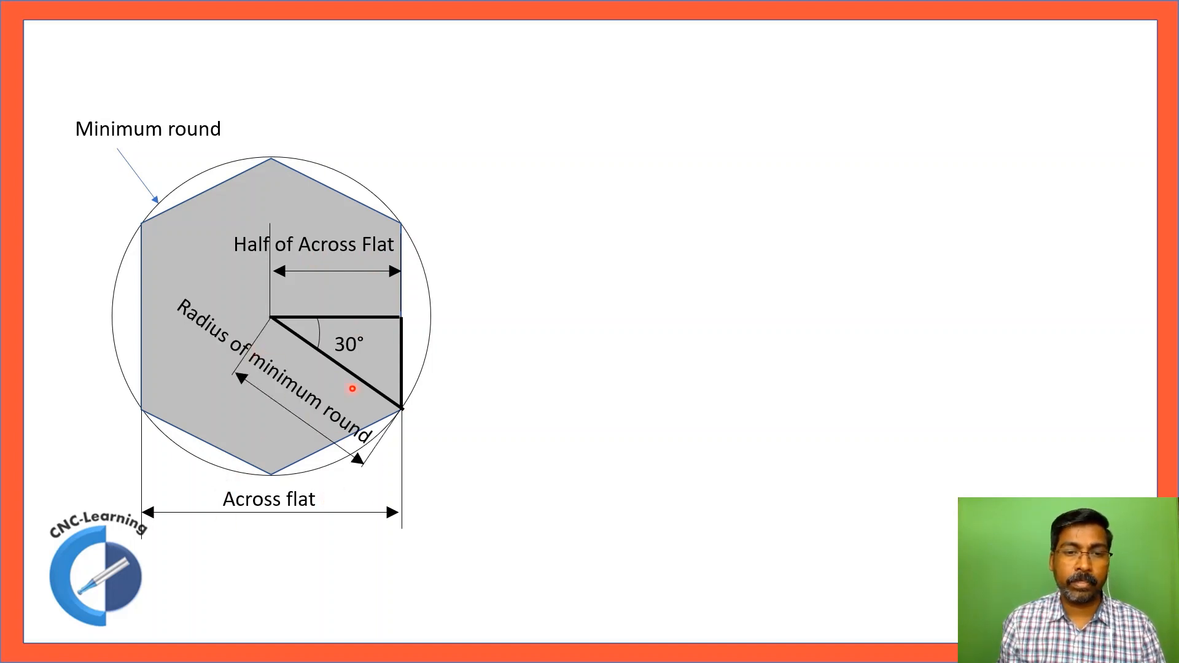
{"action": "mouse_move", "coordinate": [278, 474]}
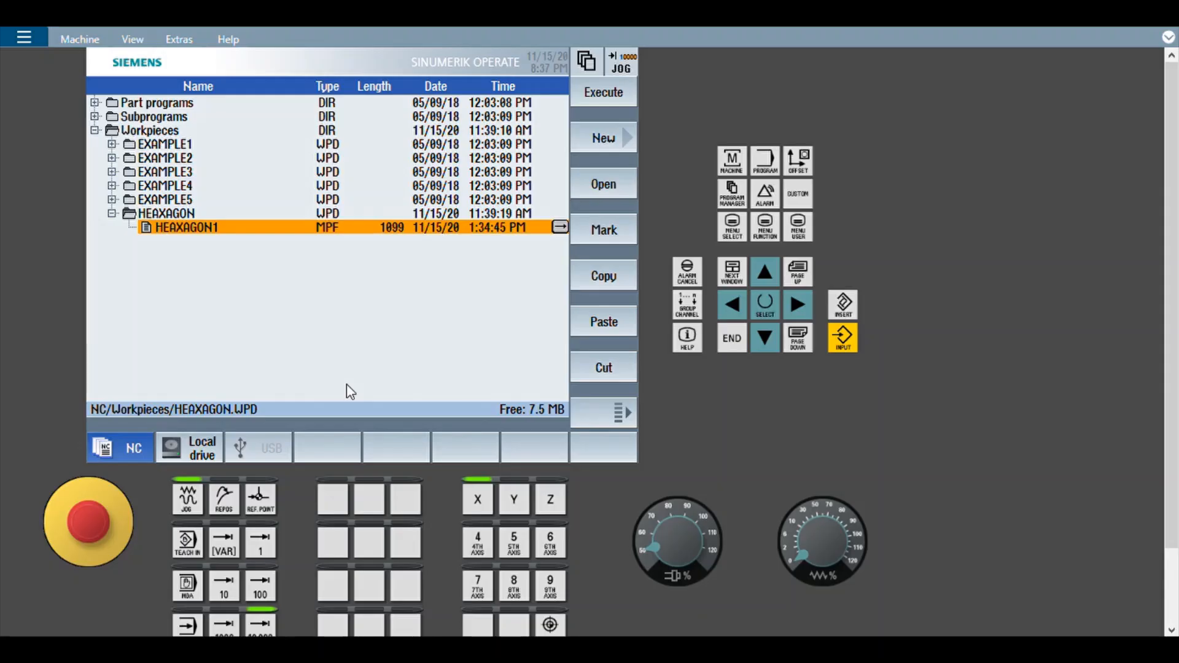
{"action": "mouse_move", "coordinate": [315, 318]}
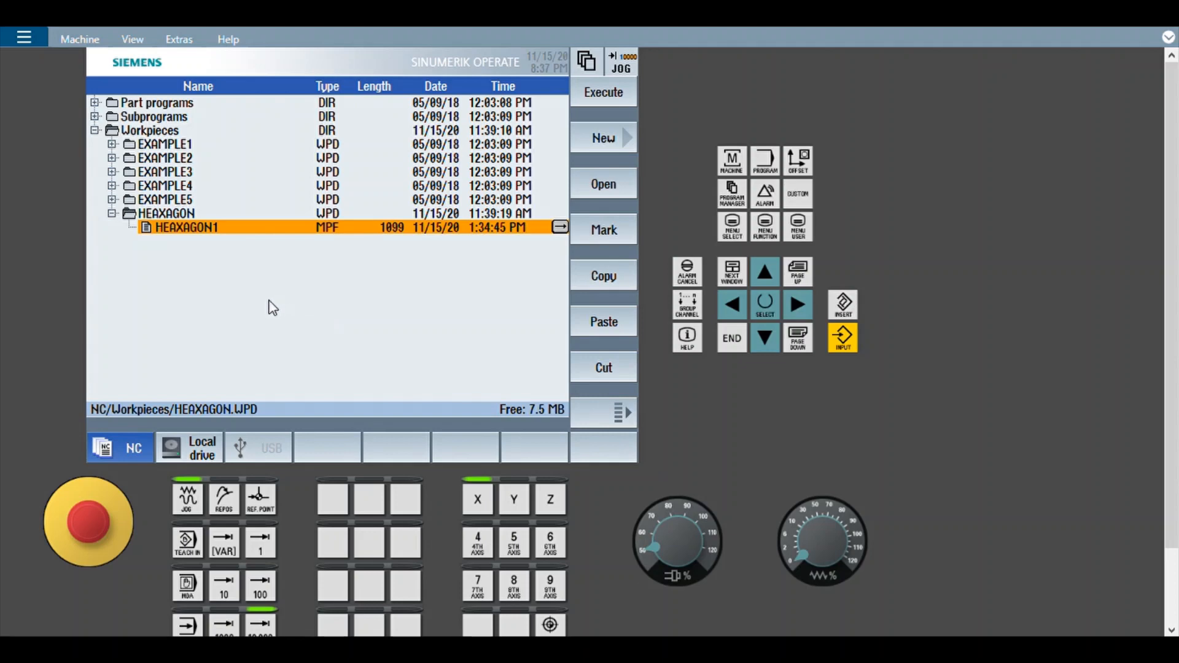
{"action": "mouse_move", "coordinate": [272, 272]}
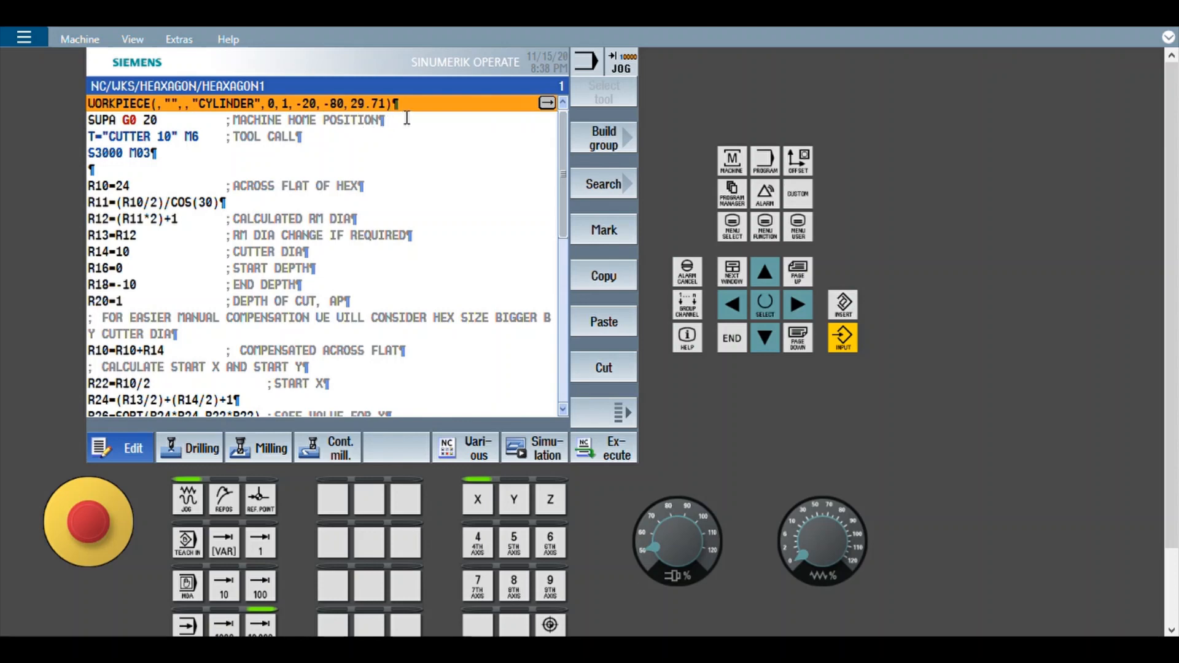
{"action": "left_click", "coordinate": [547, 103]}
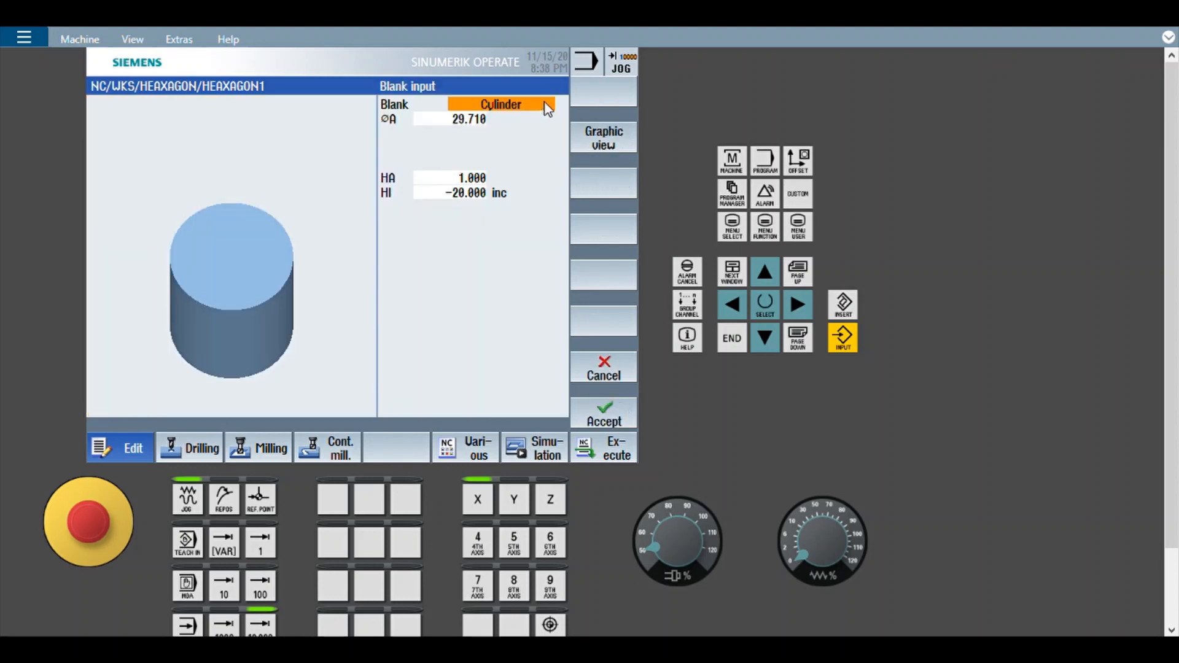
{"action": "mouse_move", "coordinate": [280, 290]}
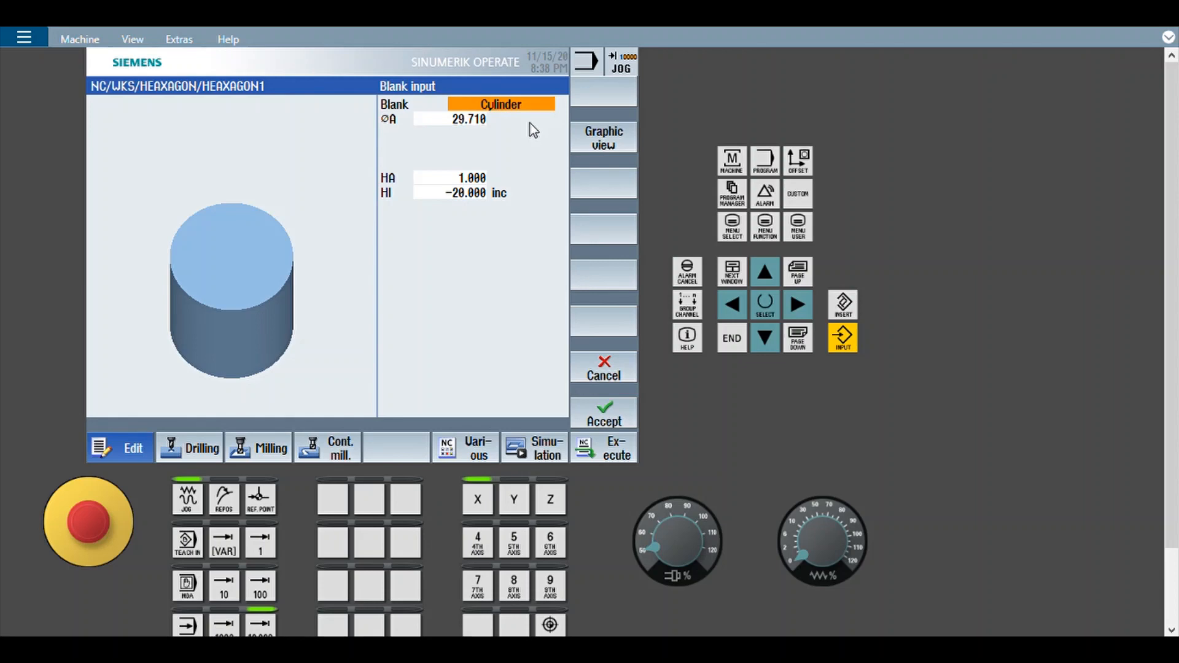
{"action": "mouse_move", "coordinate": [523, 141]}
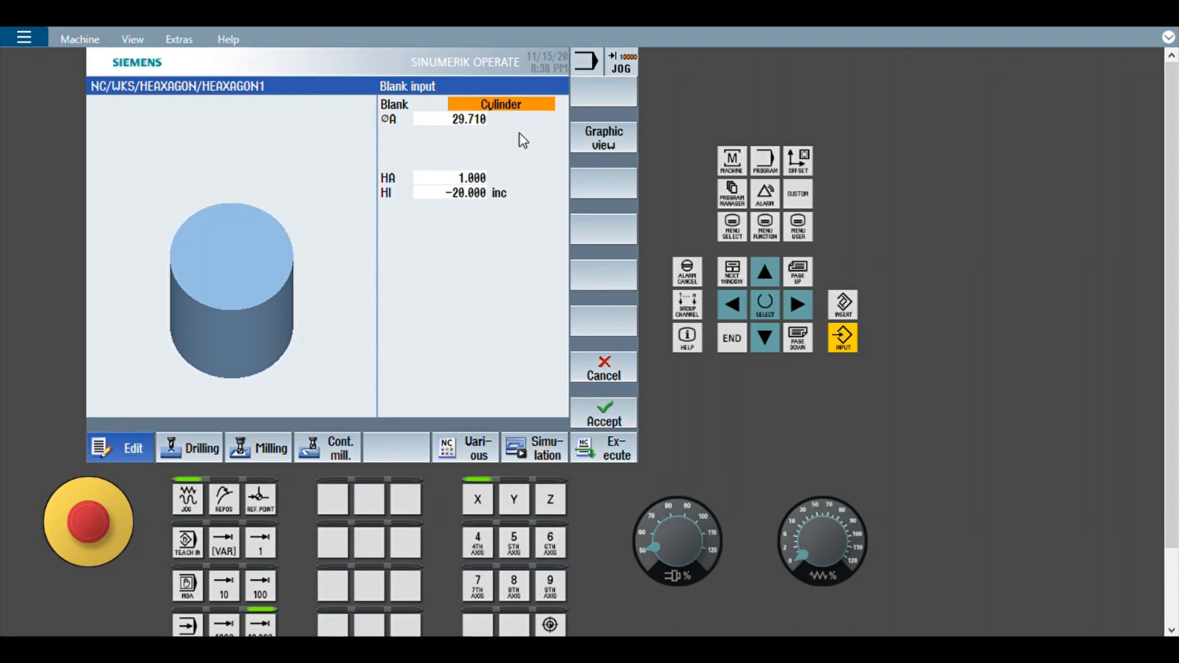
{"action": "mouse_move", "coordinate": [462, 135]}
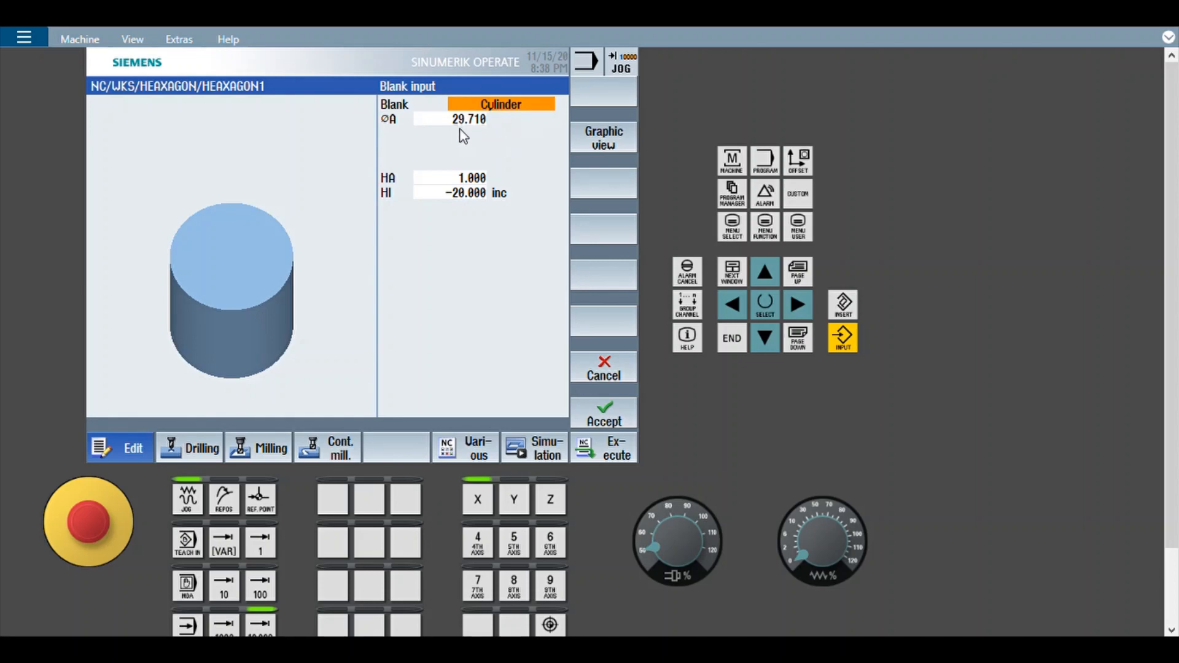
{"action": "mouse_move", "coordinate": [480, 141]}
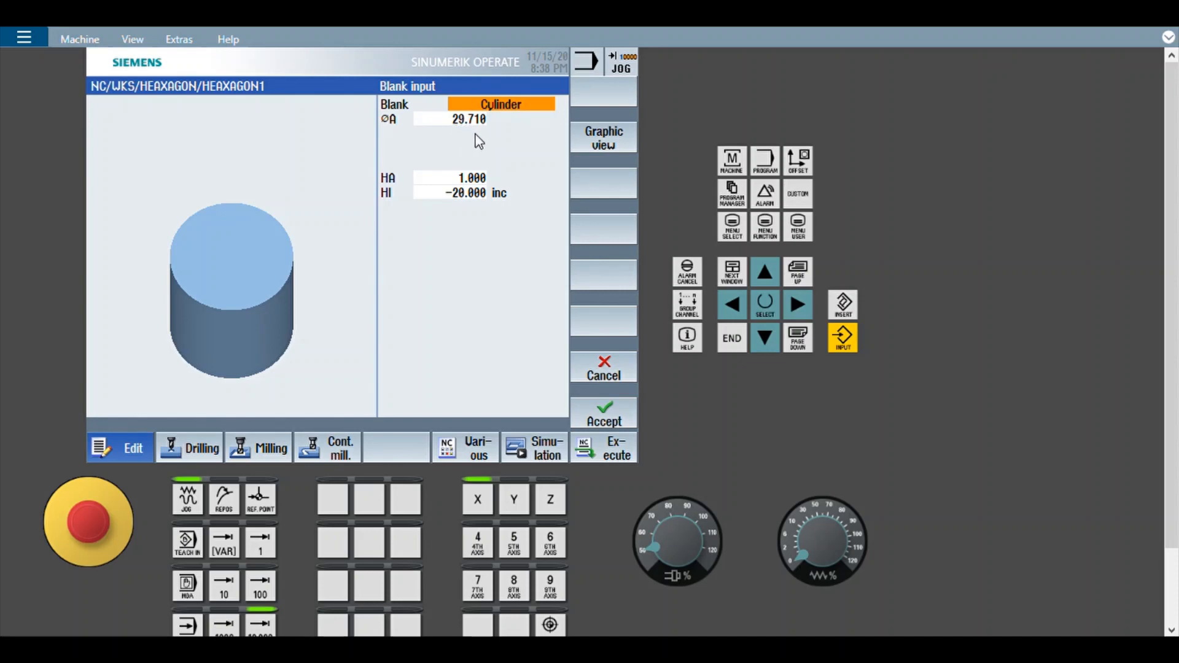
{"action": "mouse_move", "coordinate": [452, 213]}
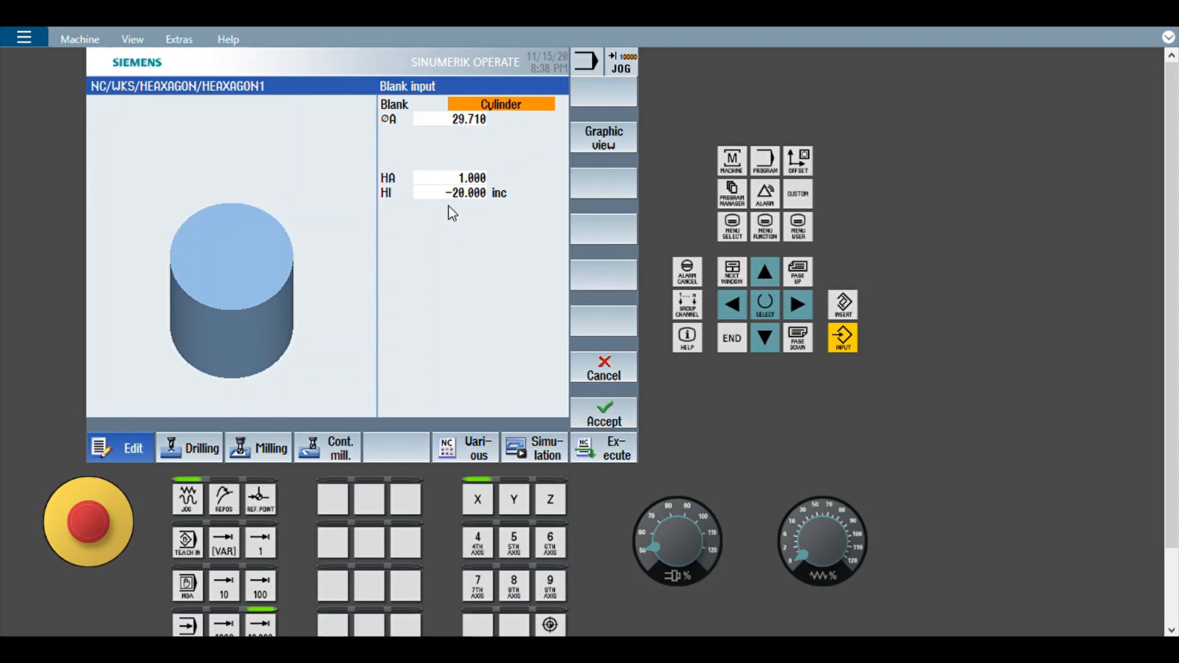
{"action": "mouse_move", "coordinate": [549, 366]}
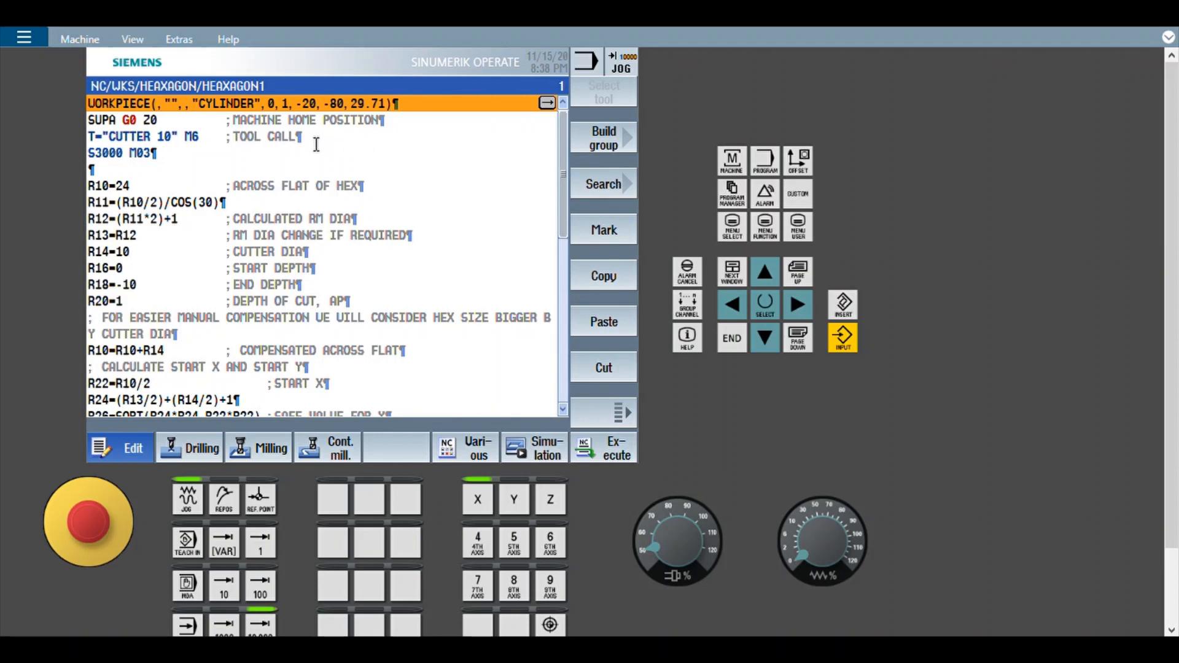
{"action": "mouse_move", "coordinate": [316, 182]}
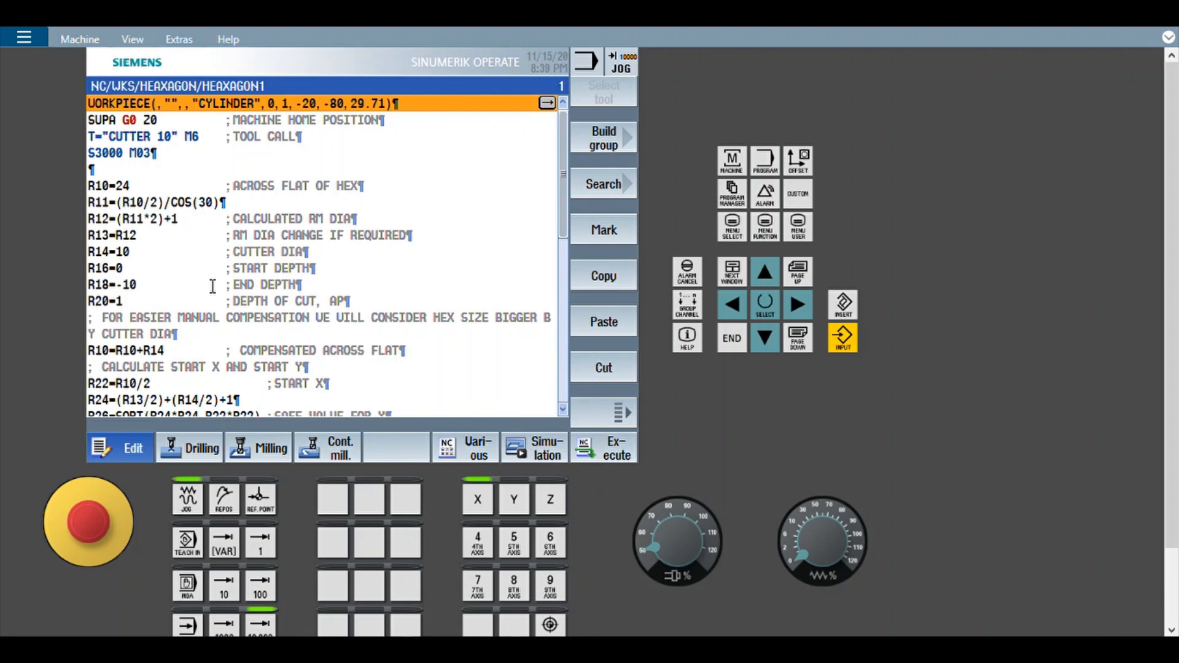
{"action": "mouse_move", "coordinate": [163, 286]}
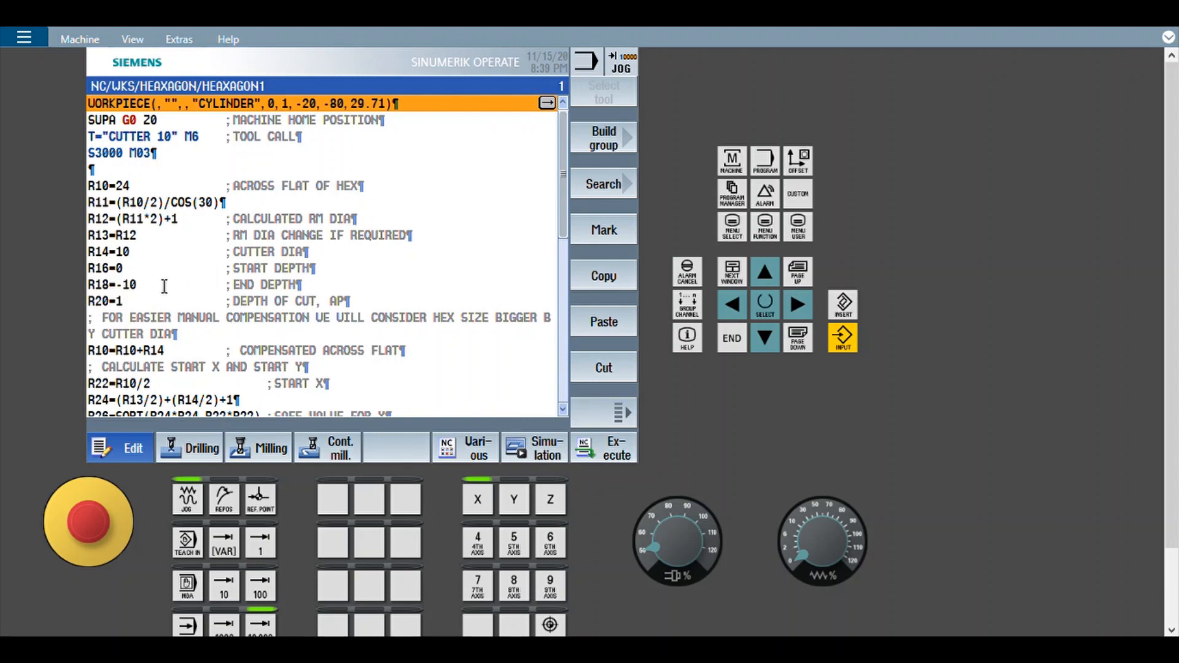
{"action": "mouse_move", "coordinate": [143, 298]}
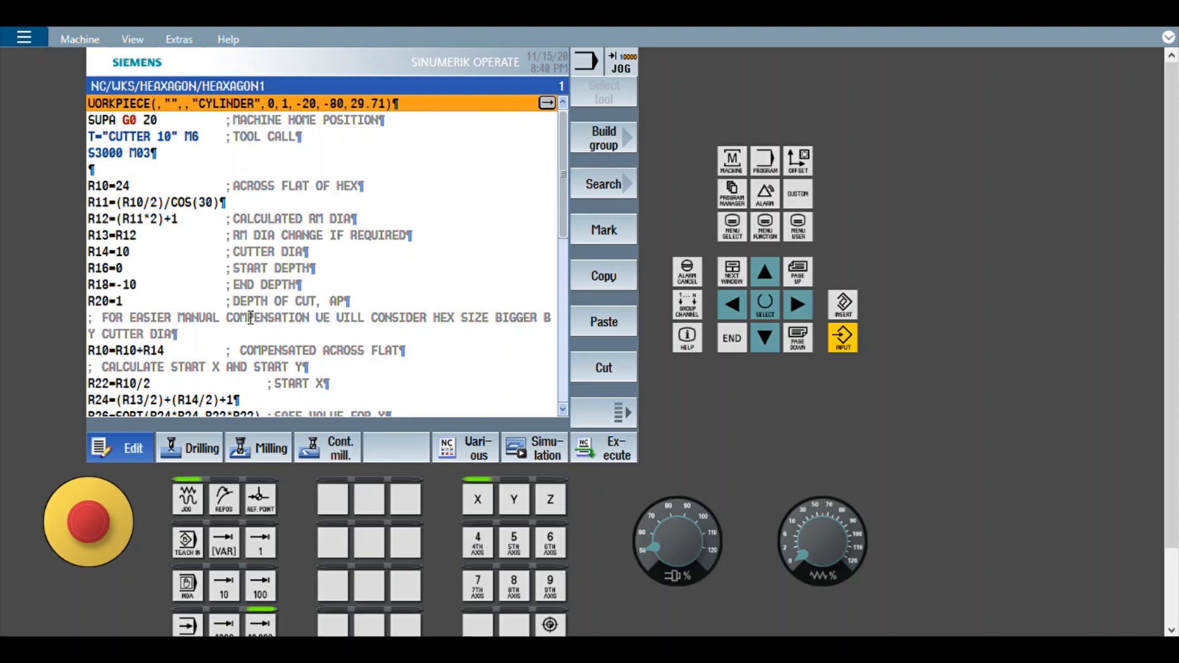
{"action": "scroll", "scroll_direction": "down", "scroll_amount": 3}
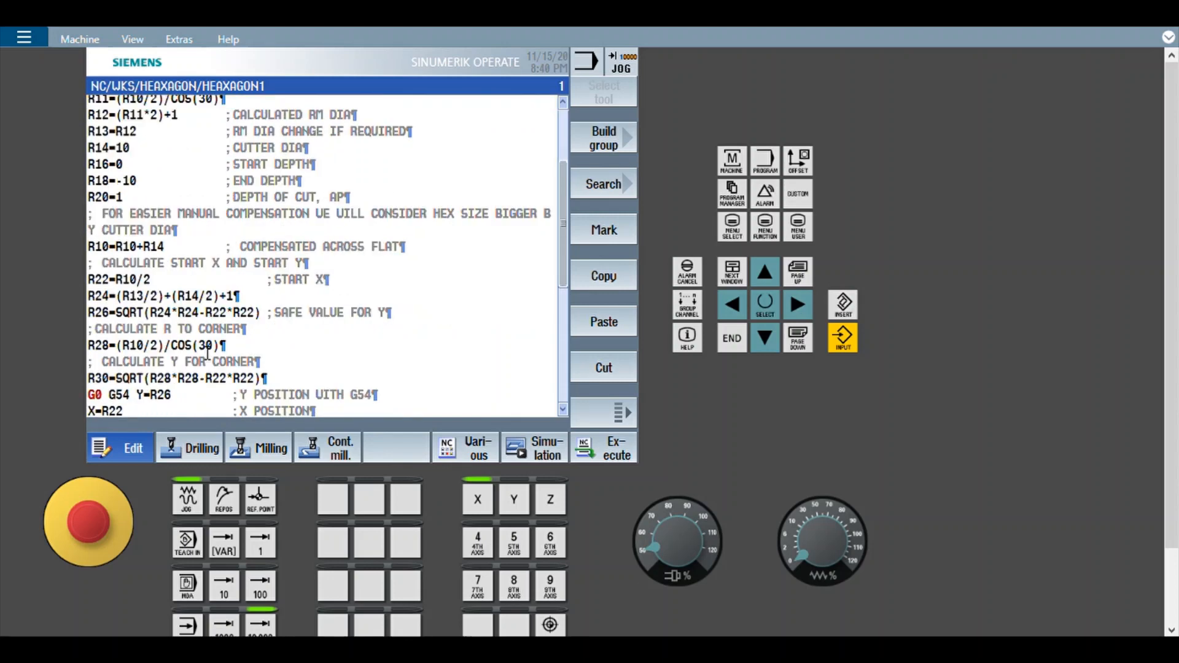
{"action": "scroll", "scroll_direction": "down", "scroll_amount": 3}
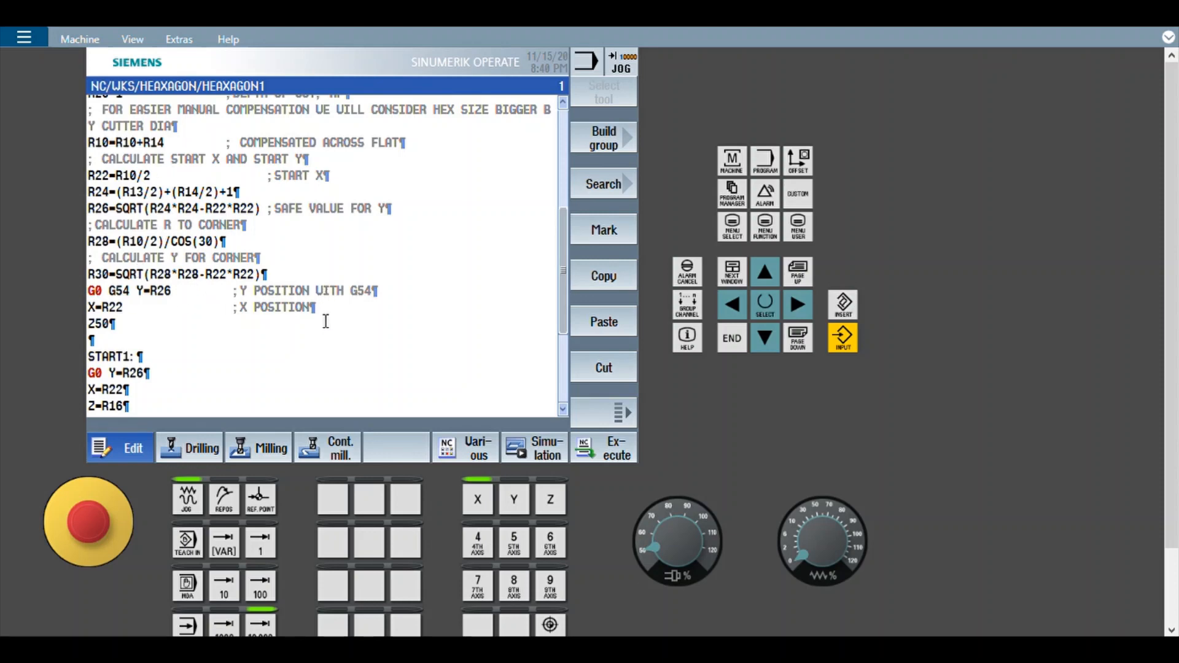
{"action": "mouse_move", "coordinate": [535, 451]}
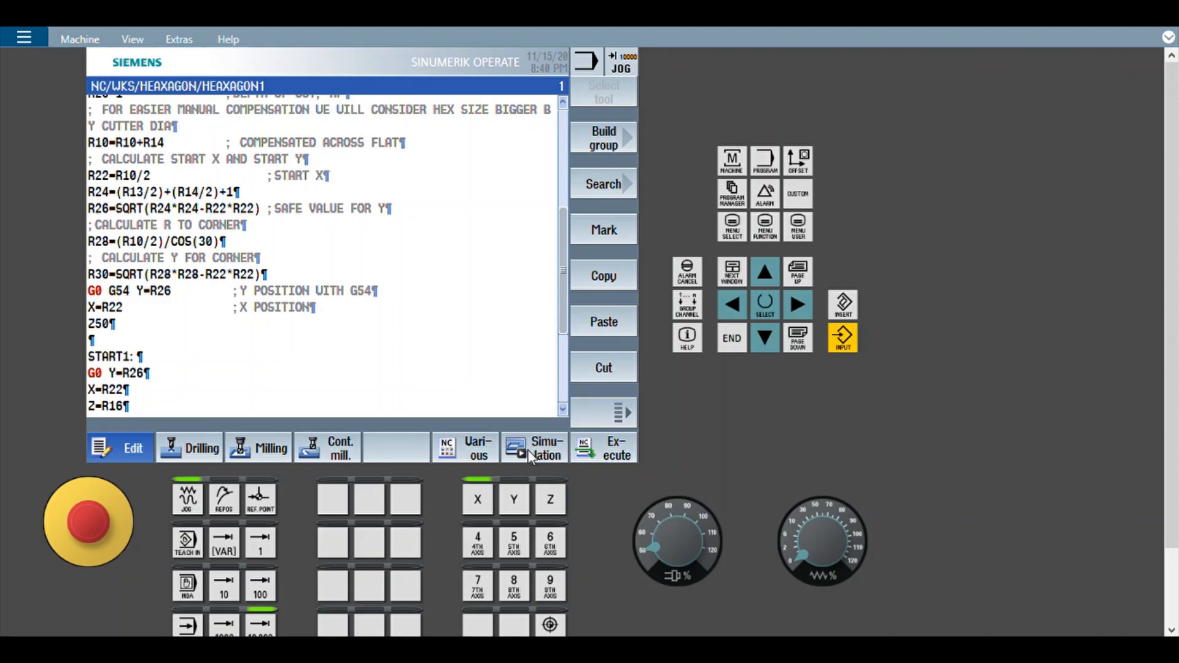
Step: Run the HEAXAGON1 simulation to M30, showing the milled hexagon on the blank in 3D
{"action": "left_click", "coordinate": [545, 447]}
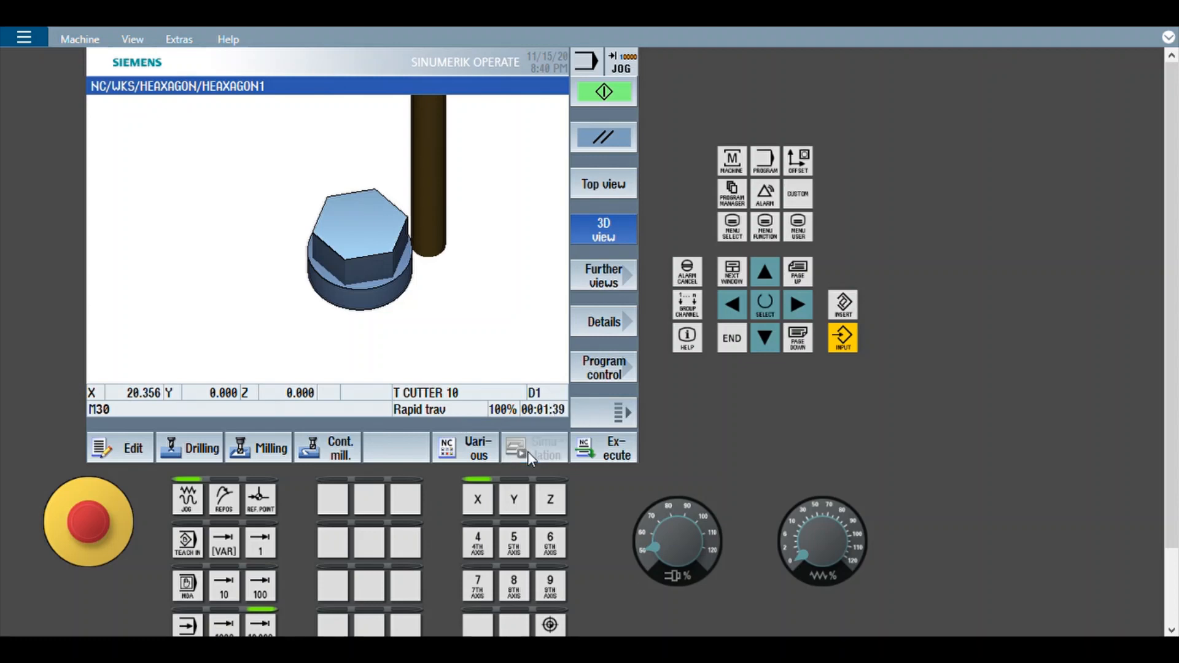
Step: Exit the simulation back to the HEAXAGON1 editor at its R-parameter definitions
{"action": "left_click", "coordinate": [119, 447]}
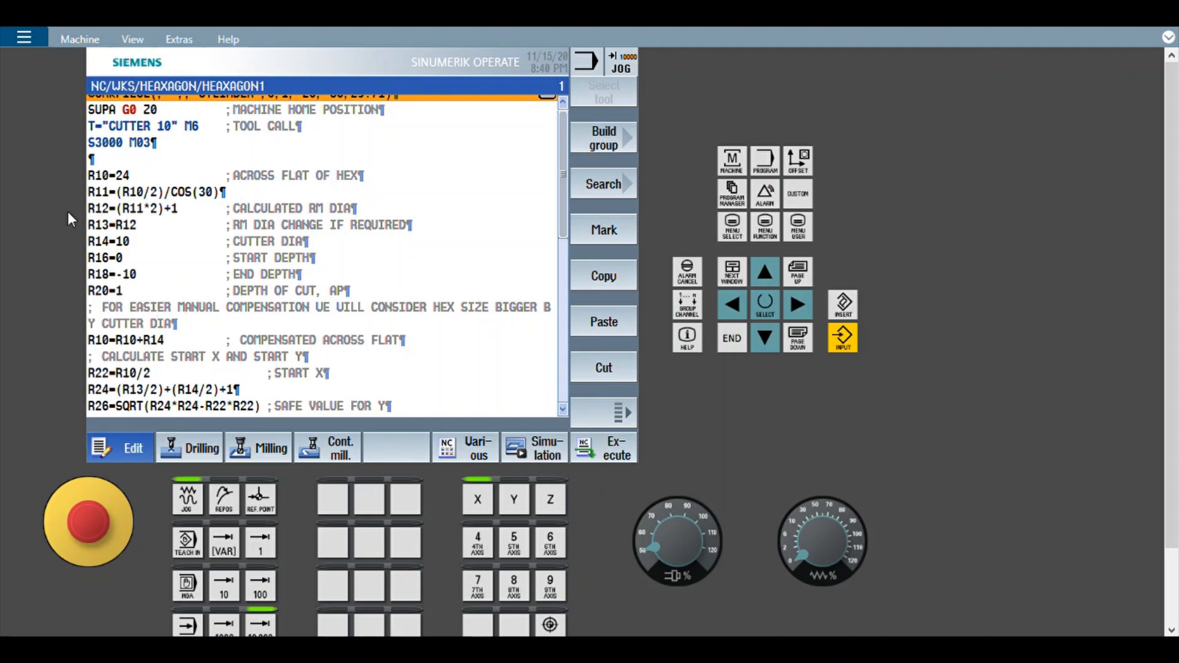
{"action": "mouse_move", "coordinate": [124, 334]}
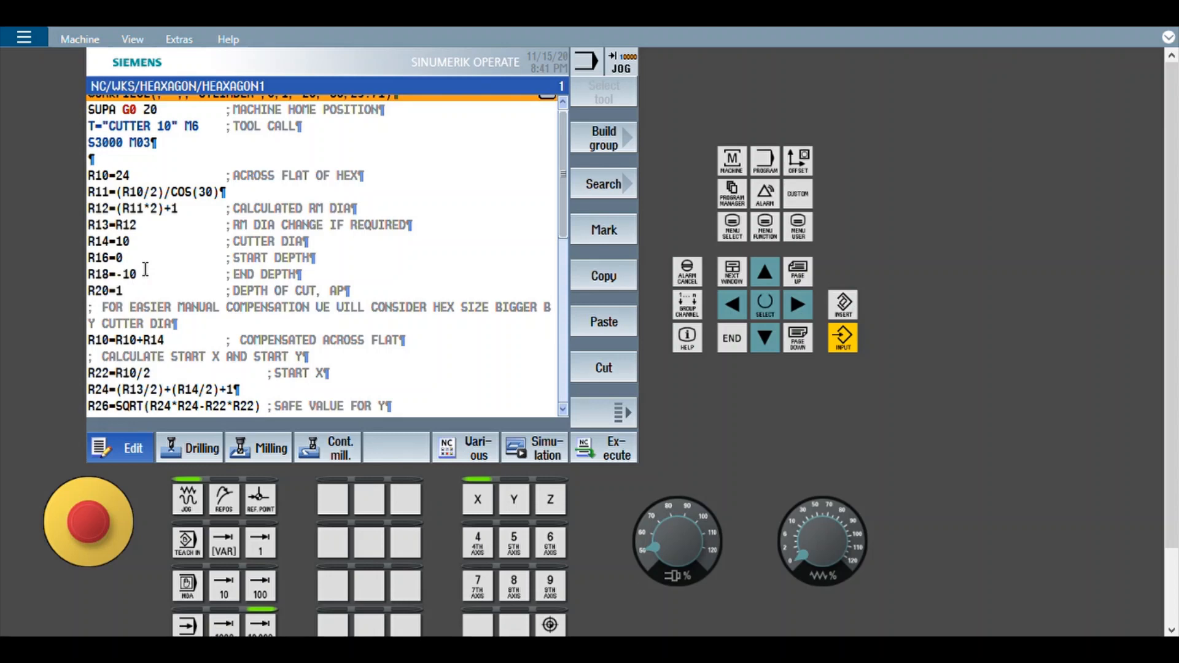
{"action": "mouse_move", "coordinate": [159, 268]}
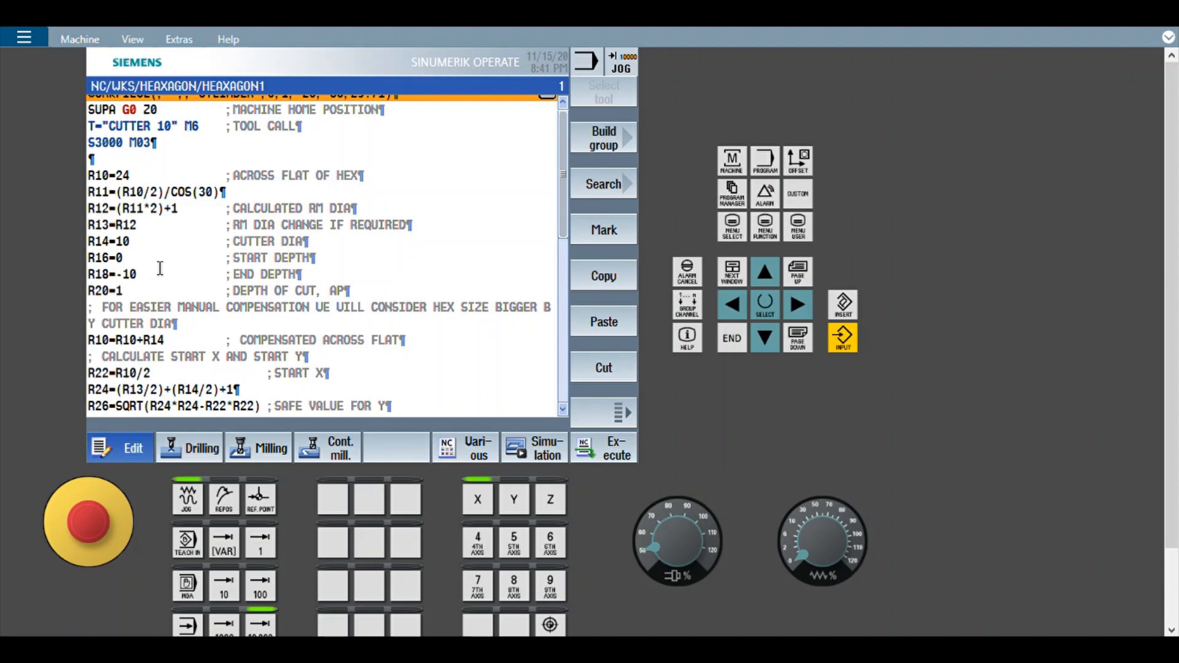
{"action": "mouse_move", "coordinate": [160, 226]}
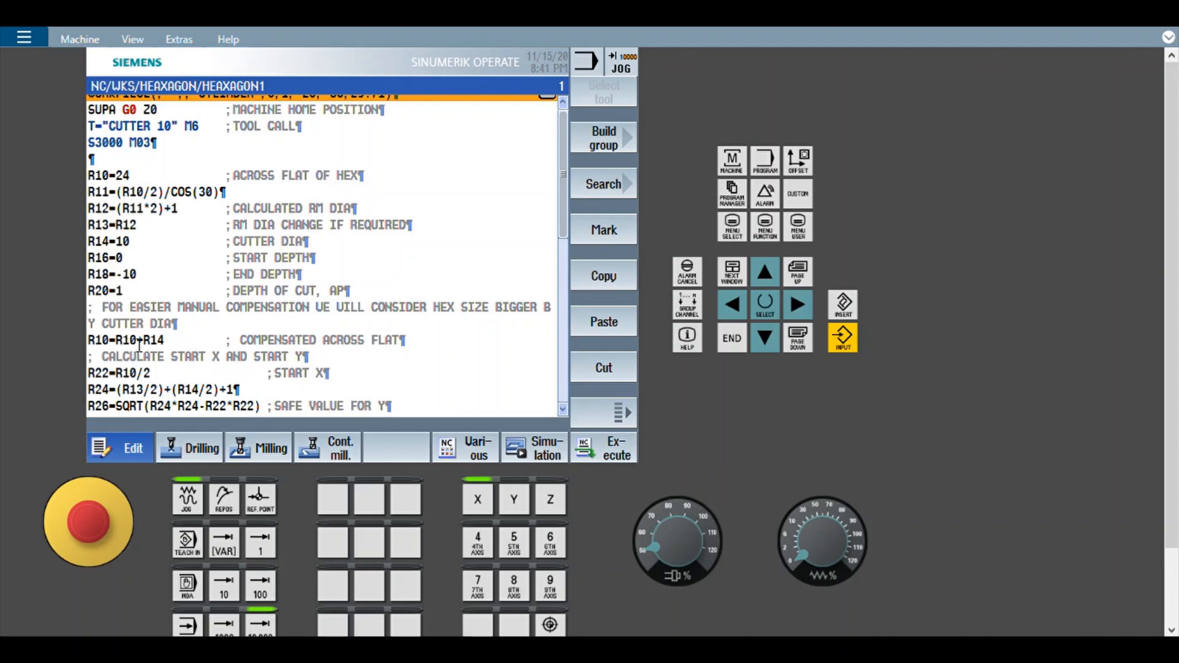
{"action": "mouse_move", "coordinate": [127, 274]}
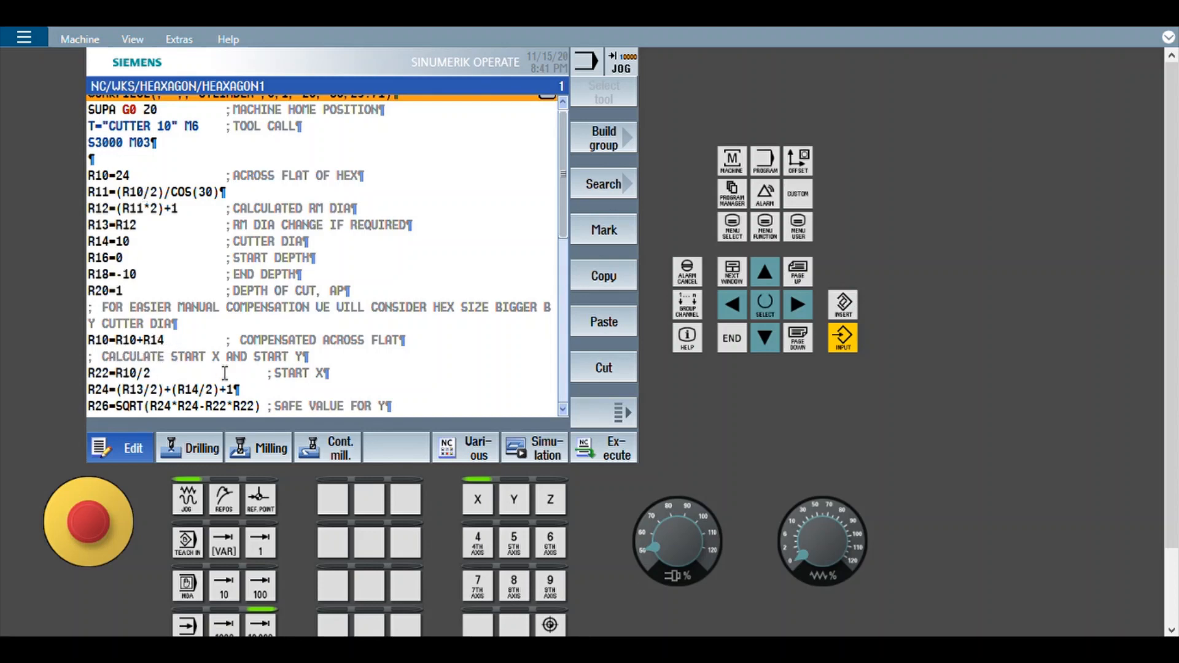
{"action": "scroll", "scroll_direction": "down", "scroll_amount": 3}
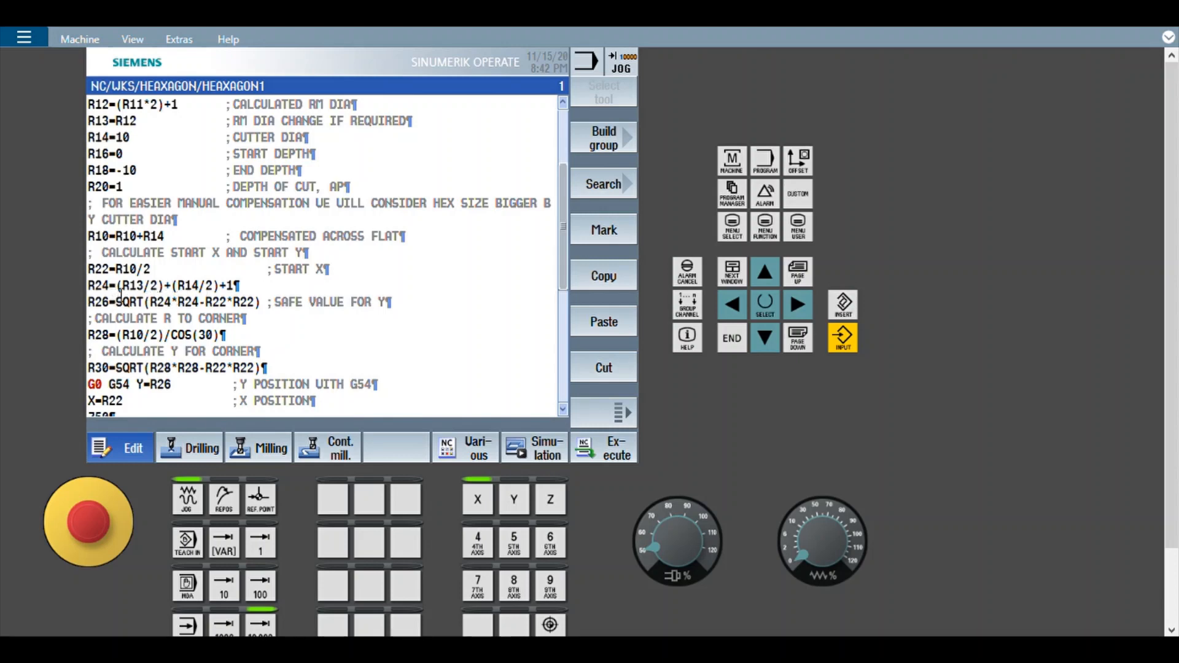
{"action": "mouse_move", "coordinate": [160, 164]}
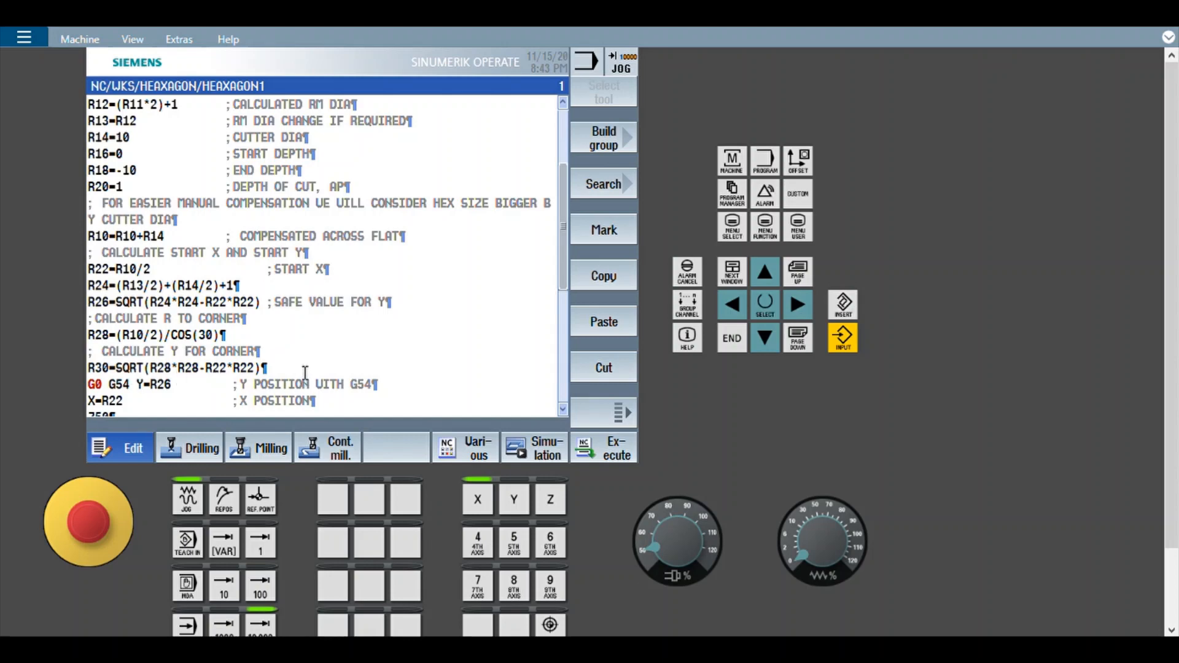
{"action": "scroll", "scroll_direction": "down", "scroll_amount": 3}
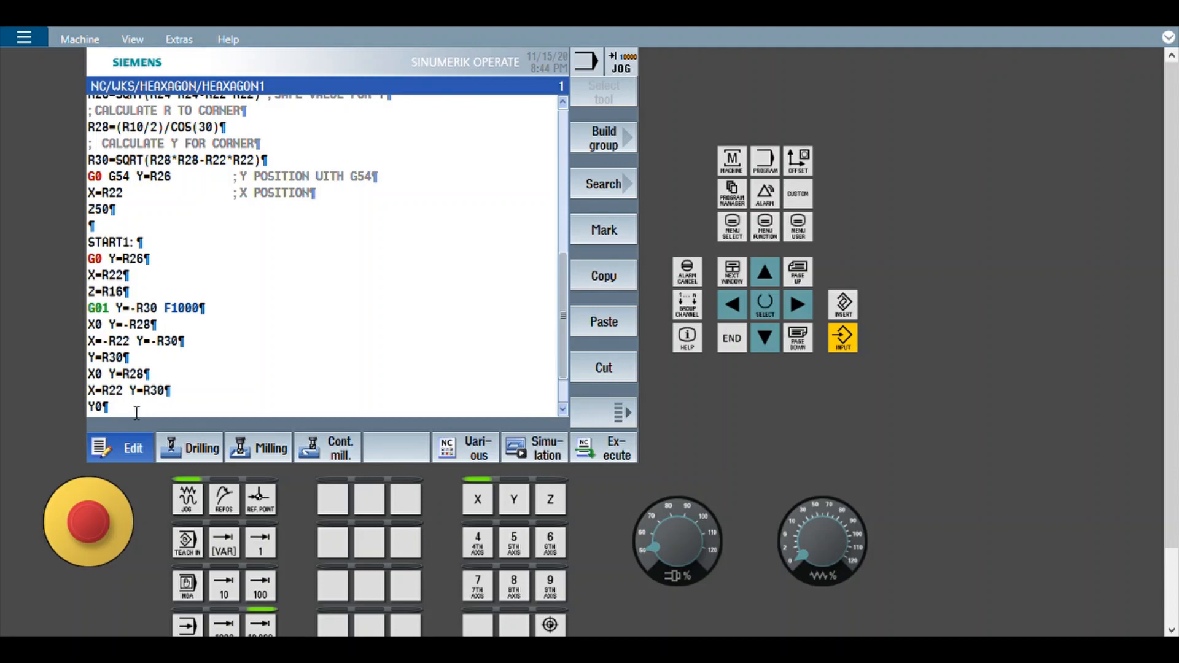
{"action": "scroll", "scroll_direction": "down", "scroll_amount": 3}
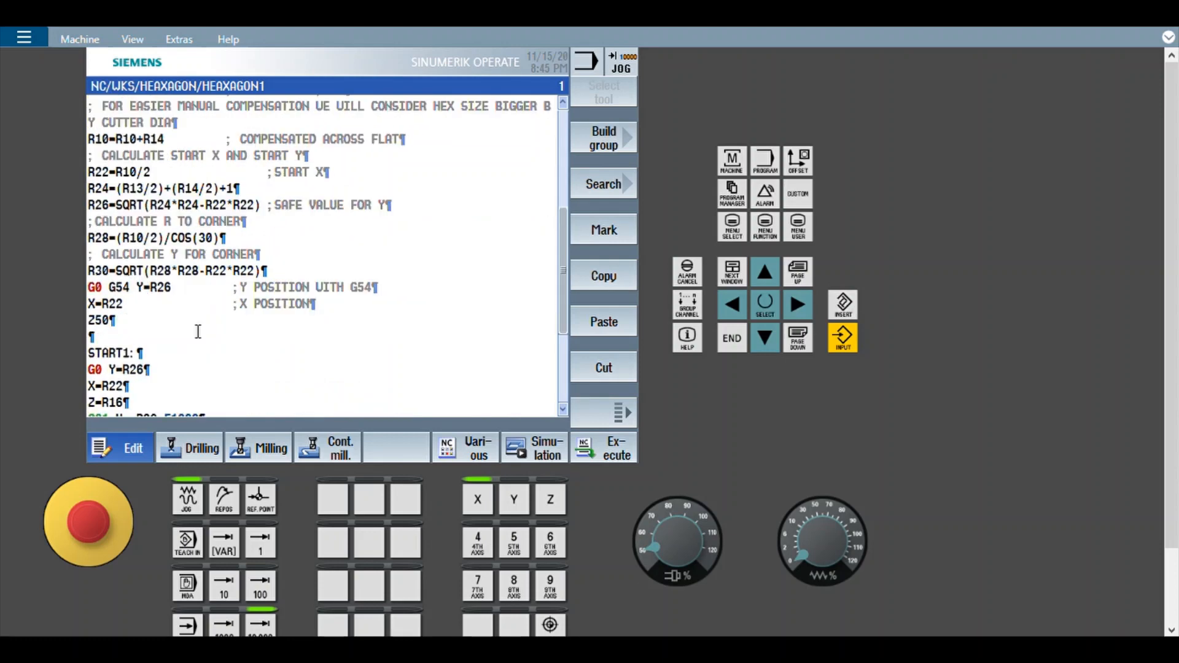
Step: Add R16=R16-R20, IF R16>=R18 GOTOB START1, SUPA G0 Z0 and M30 at the program end
{"action": "scroll", "scroll_direction": "down", "scroll_amount": 3}
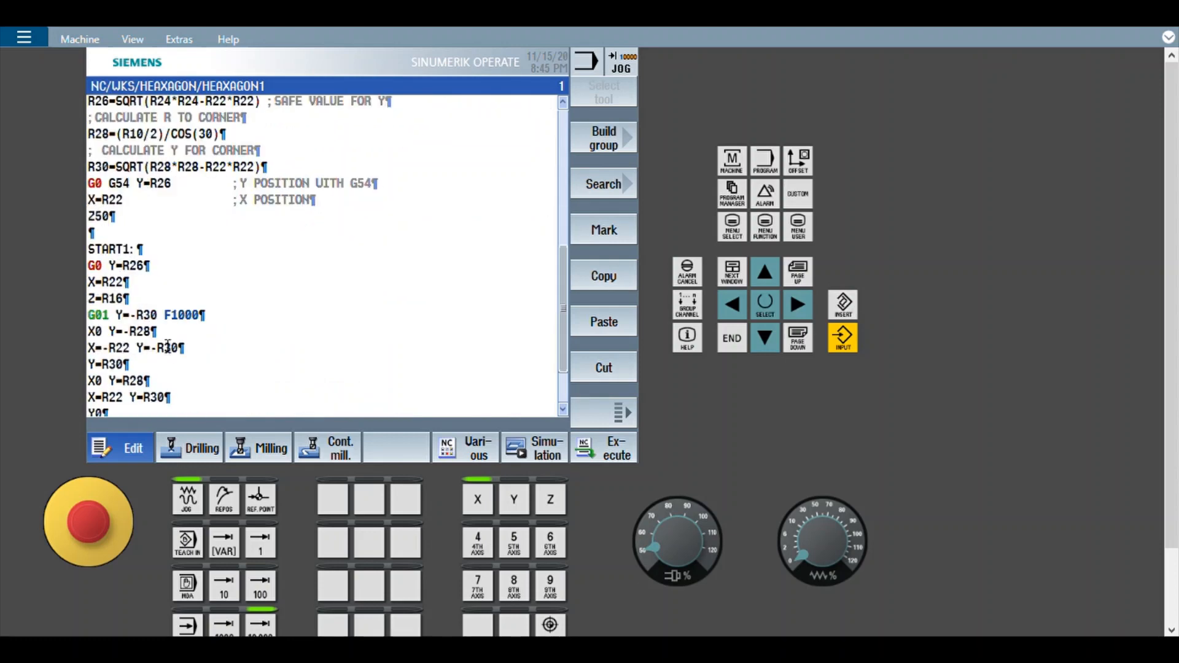
{"action": "scroll", "scroll_direction": "down", "scroll_amount": 3}
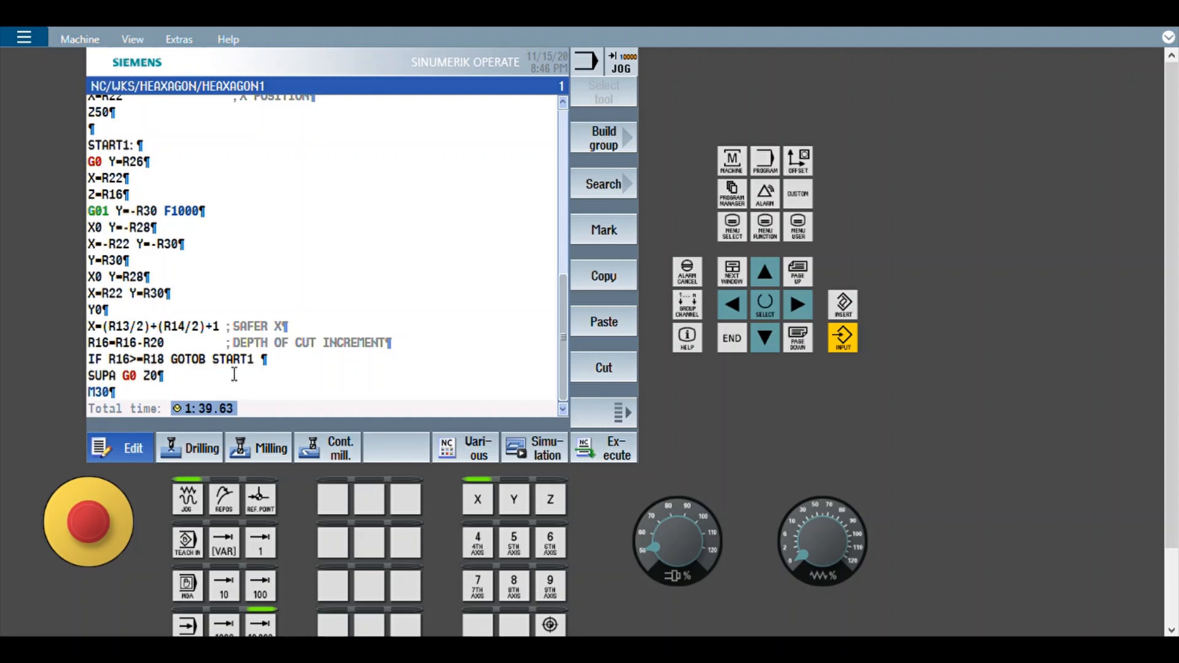
{"action": "mouse_move", "coordinate": [242, 373]}
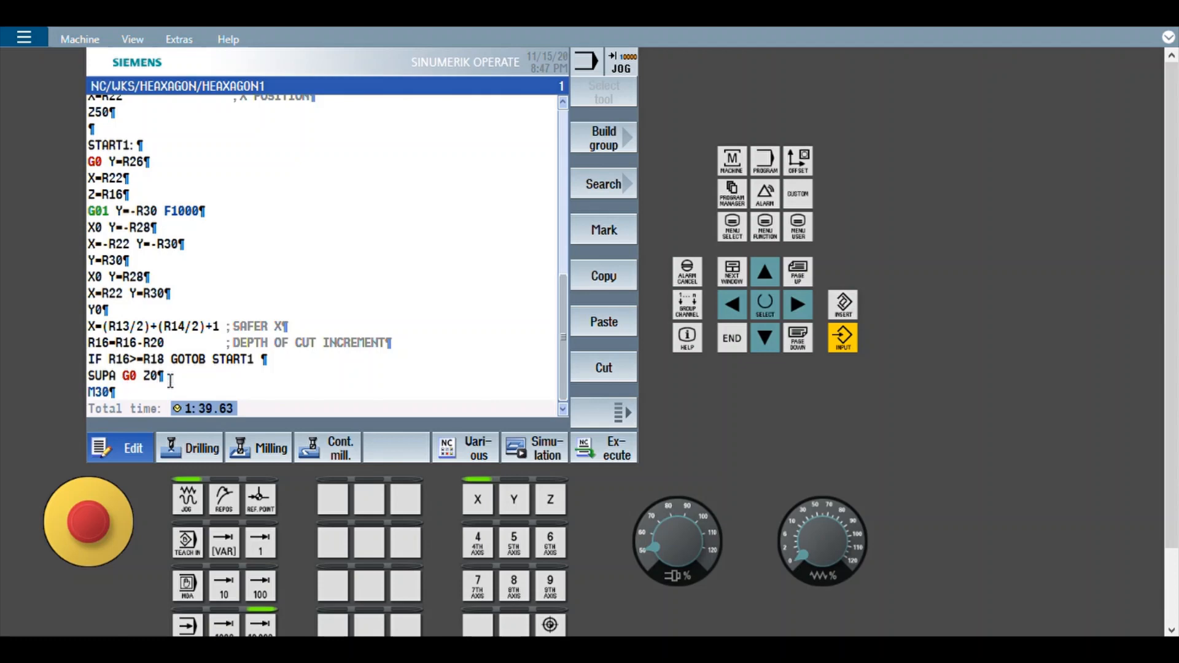
{"action": "left_click", "coordinate": [120, 392]}
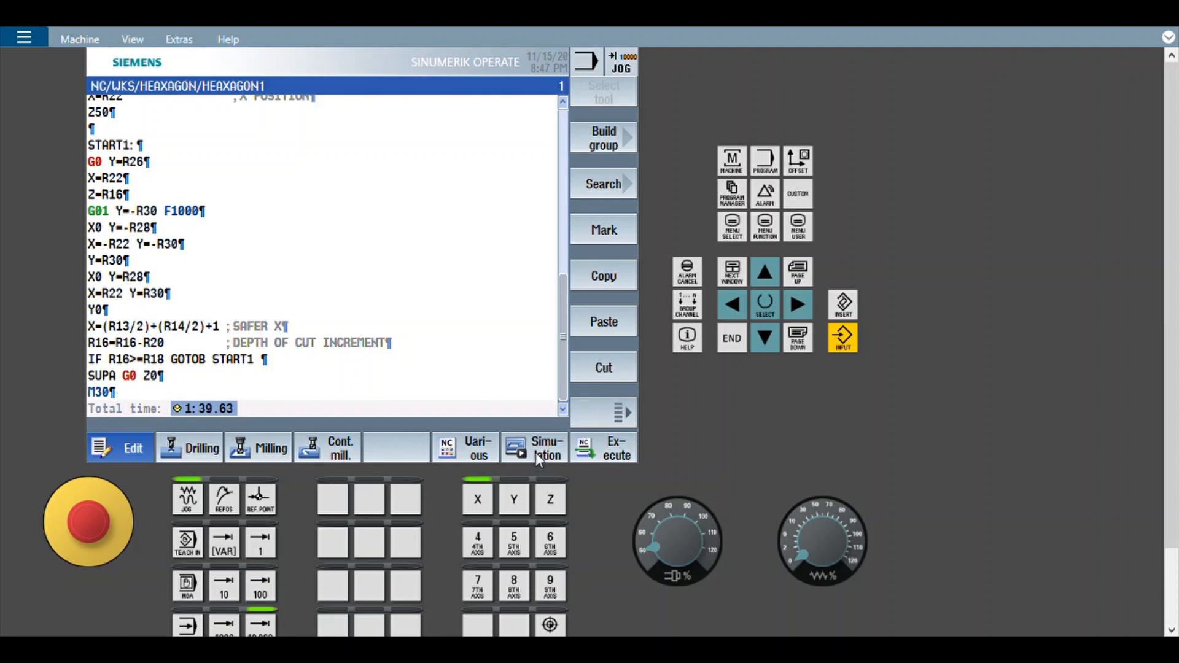
Step: Start the HEAXAGON1 simulation showing the cutter at the cylindrical blank
{"action": "left_click", "coordinate": [534, 447]}
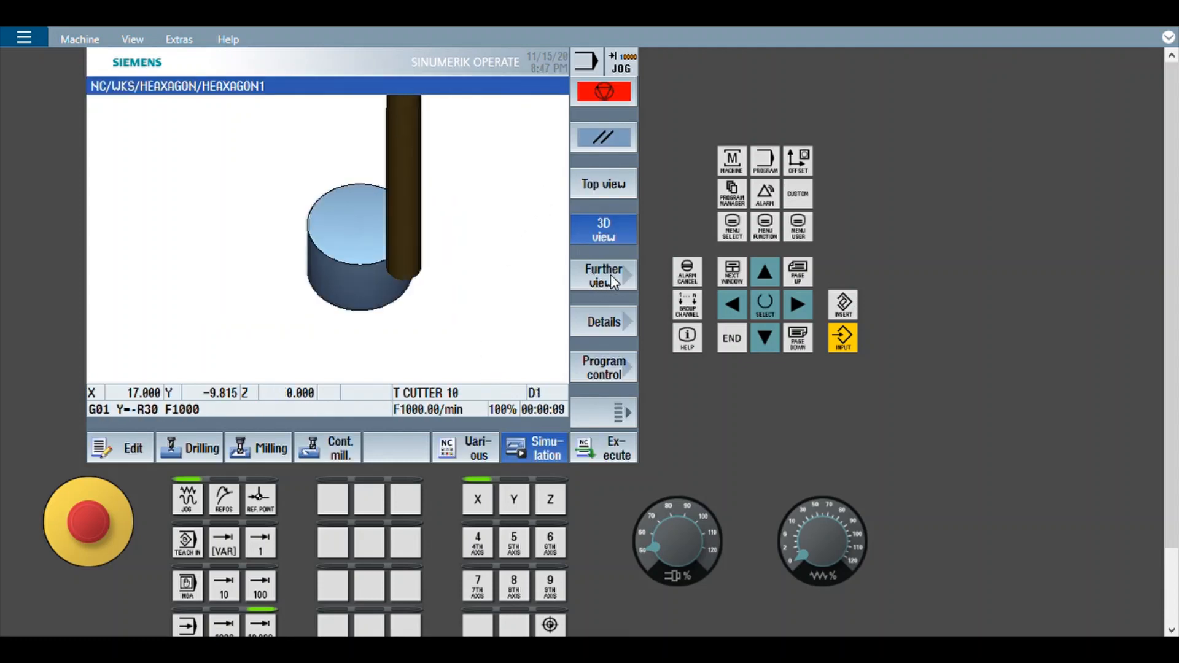
Step: View the finished part from front and right, then show the milled hexagon in 3D
{"action": "left_click", "coordinate": [603, 274]}
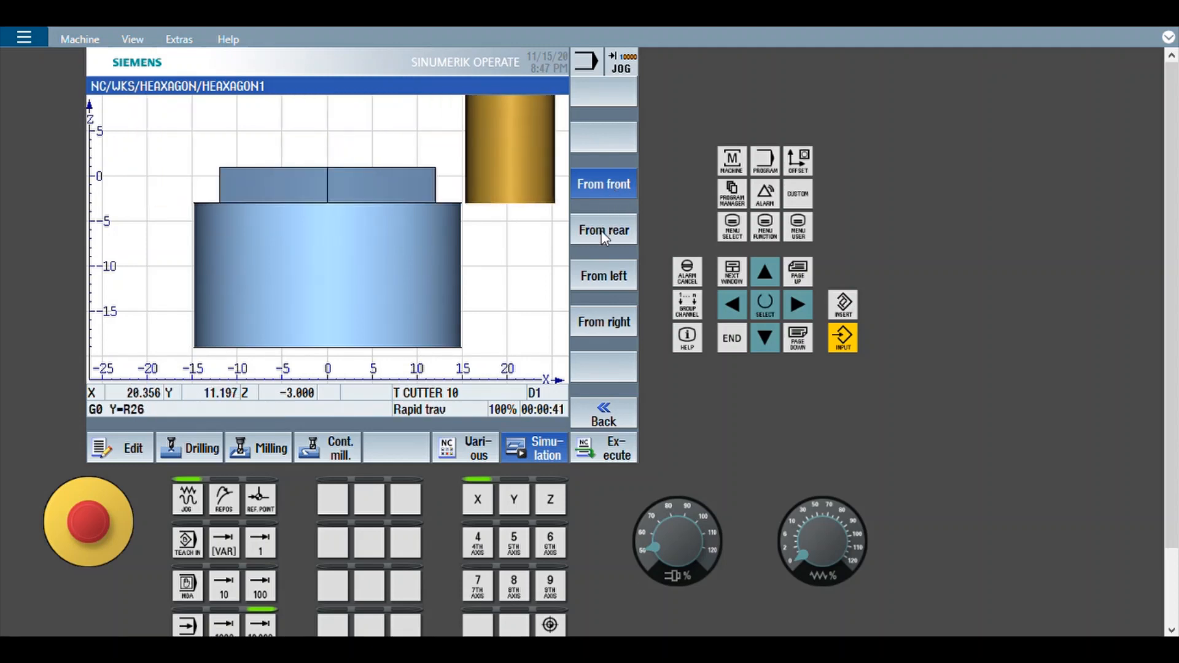
{"action": "left_click", "coordinate": [603, 321]}
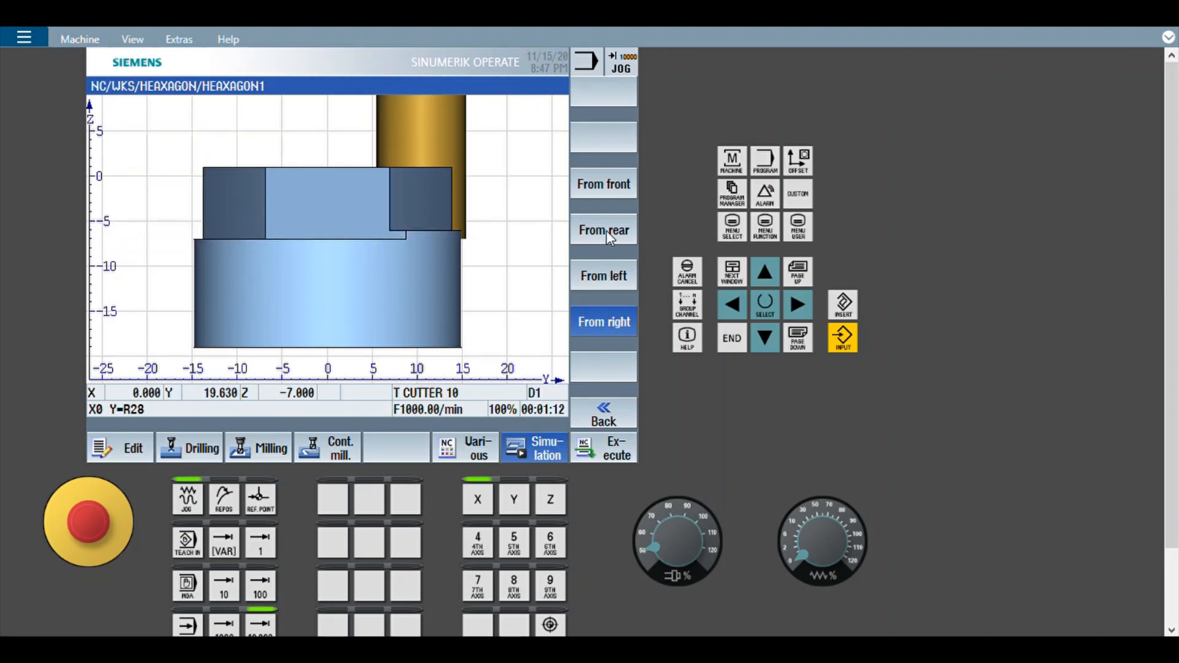
{"action": "left_click", "coordinate": [603, 183]}
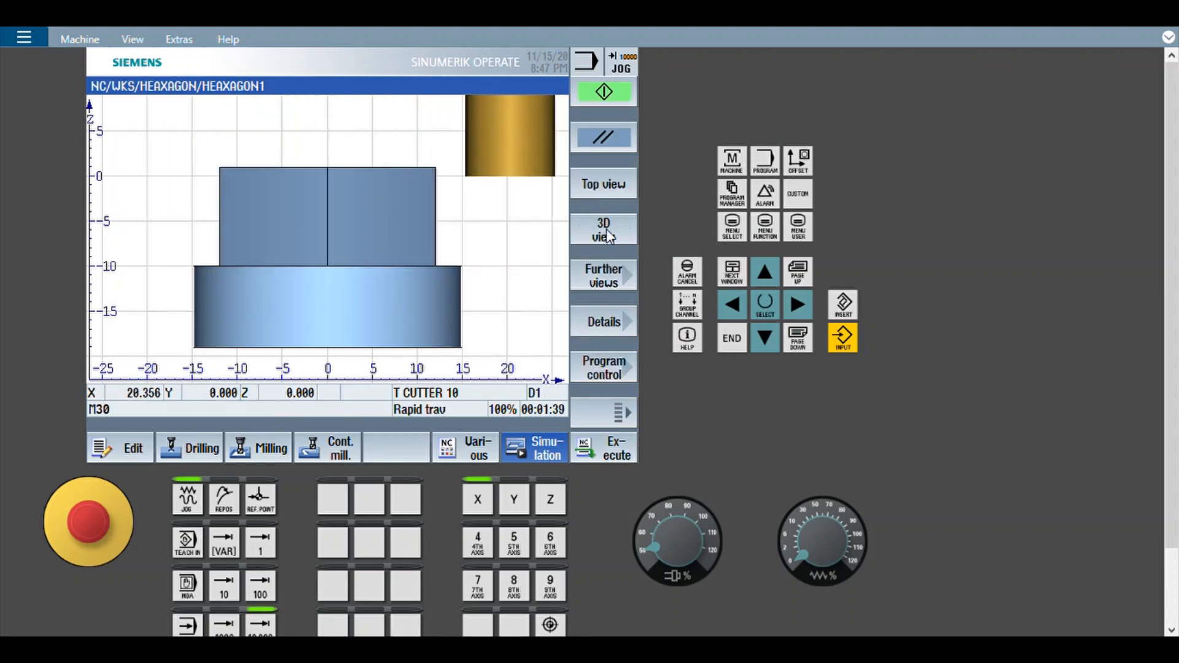
{"action": "left_click", "coordinate": [603, 230]}
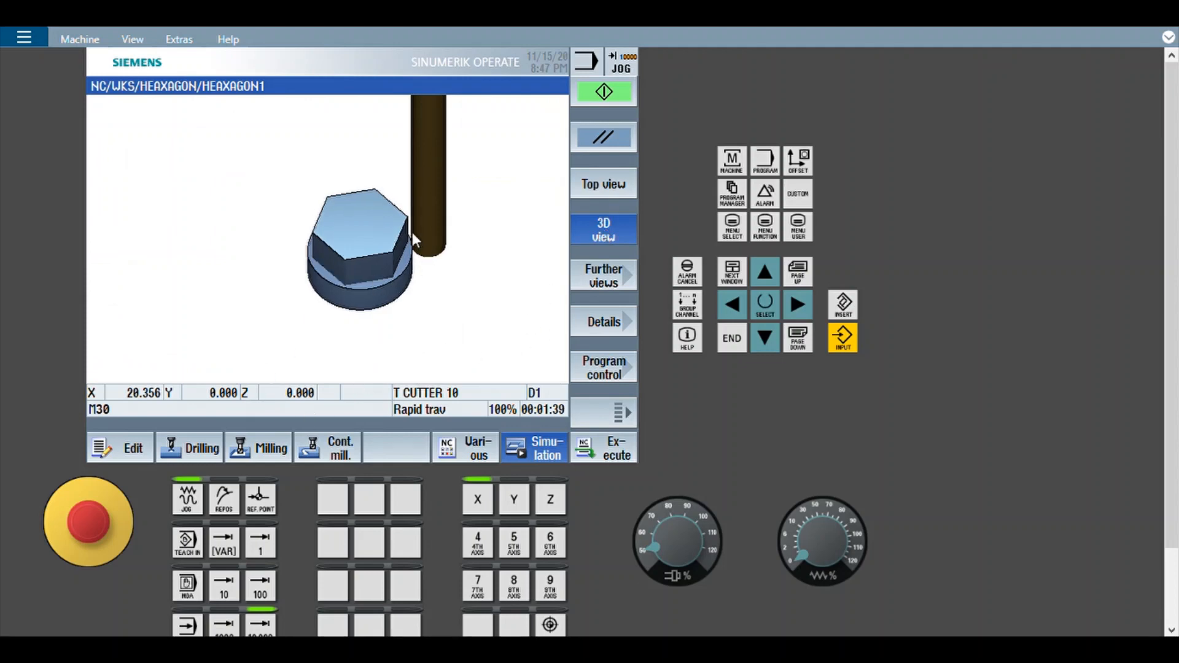
{"action": "mouse_move", "coordinate": [450, 230]}
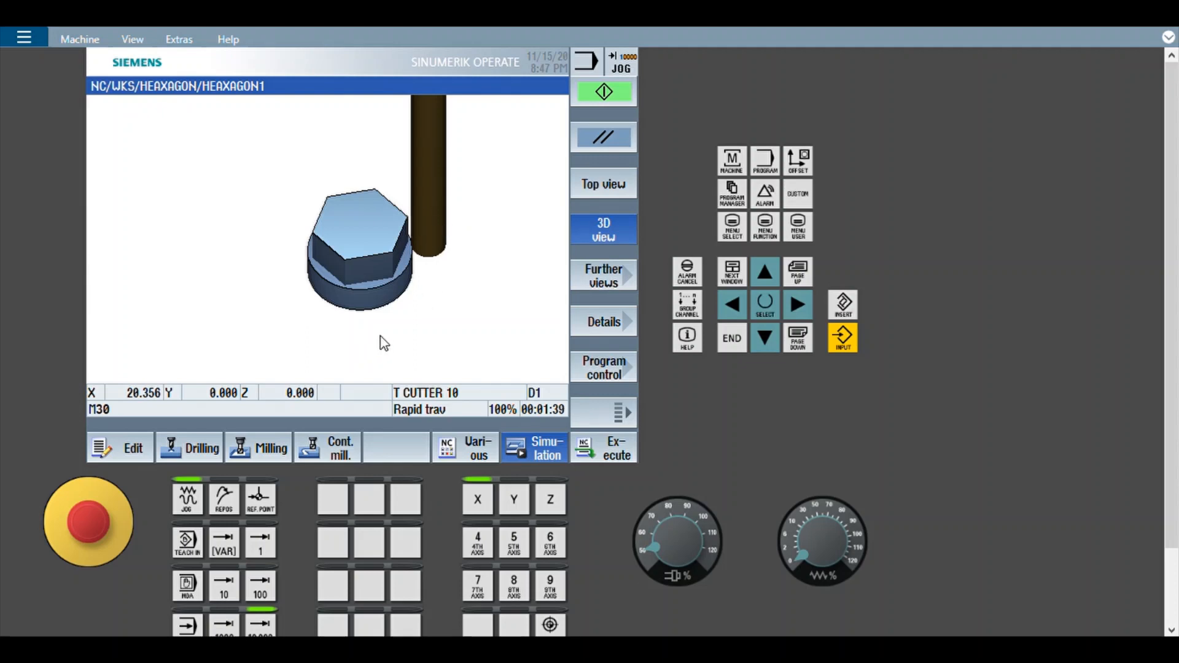
{"action": "mouse_move", "coordinate": [560, 191]}
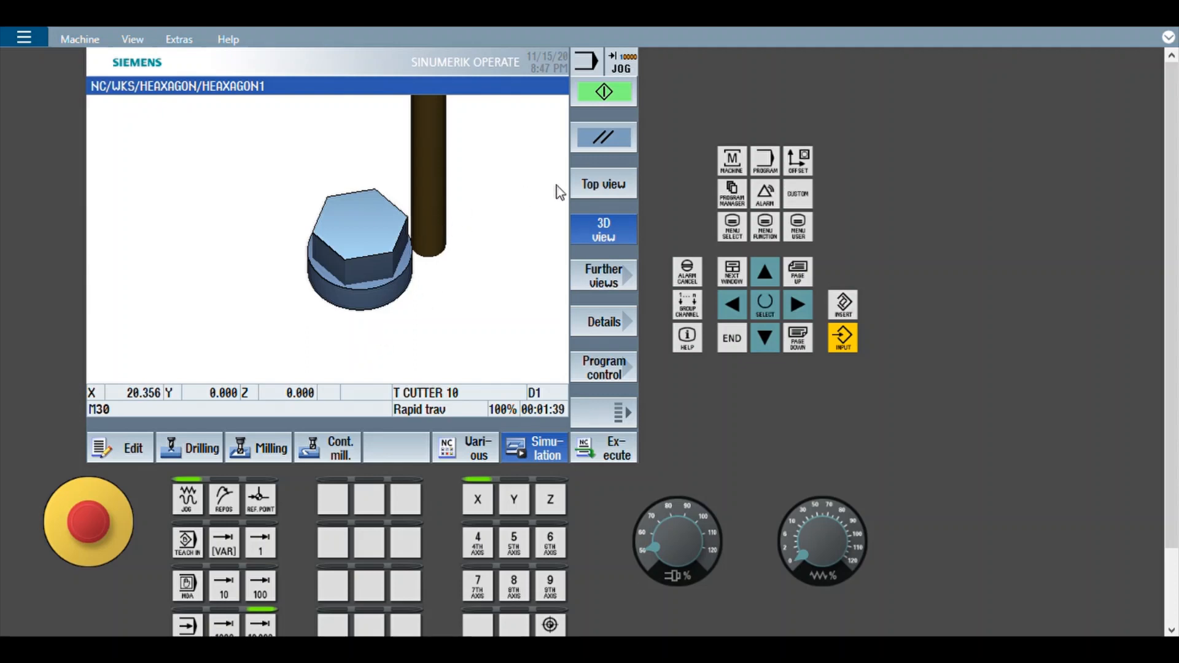
Step: In top view, single-block through the tool load and rapid Y and X positioning beside the blank
{"action": "left_click", "coordinate": [603, 183]}
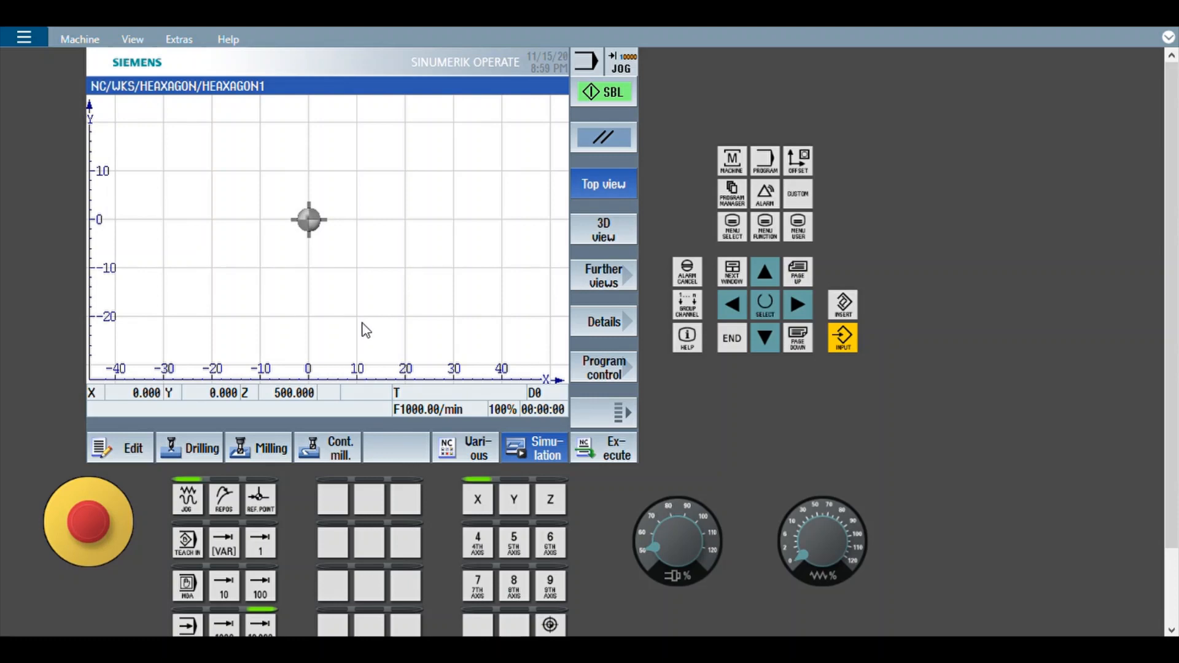
{"action": "mouse_move", "coordinate": [588, 208]}
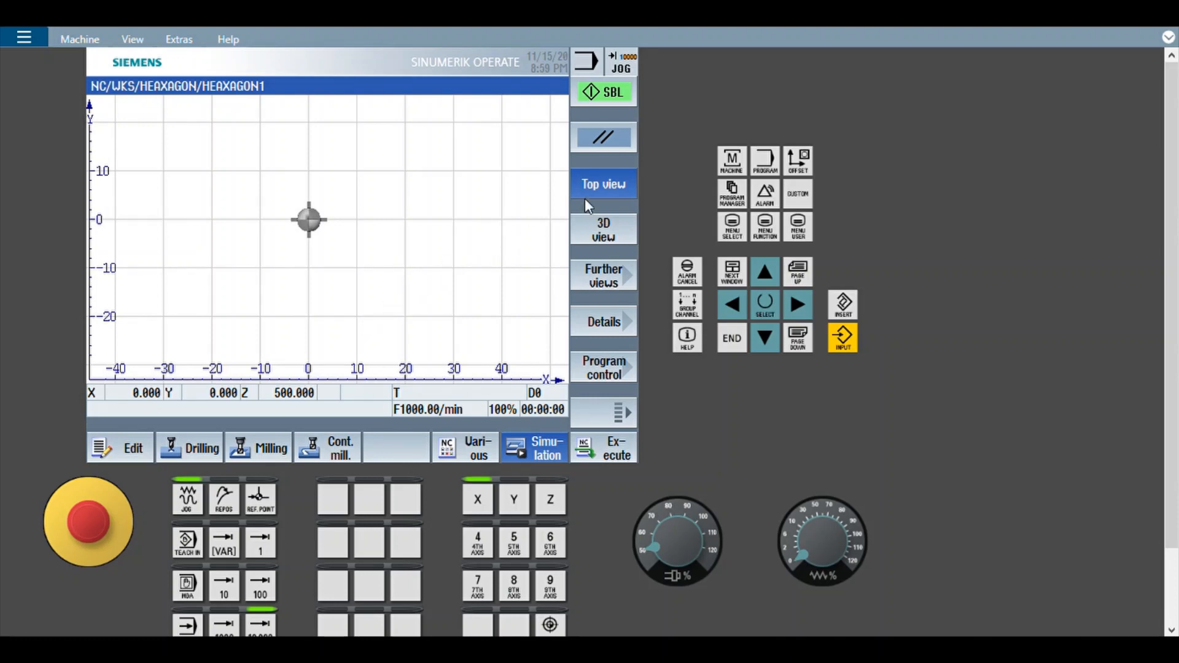
{"action": "mouse_move", "coordinate": [589, 175]}
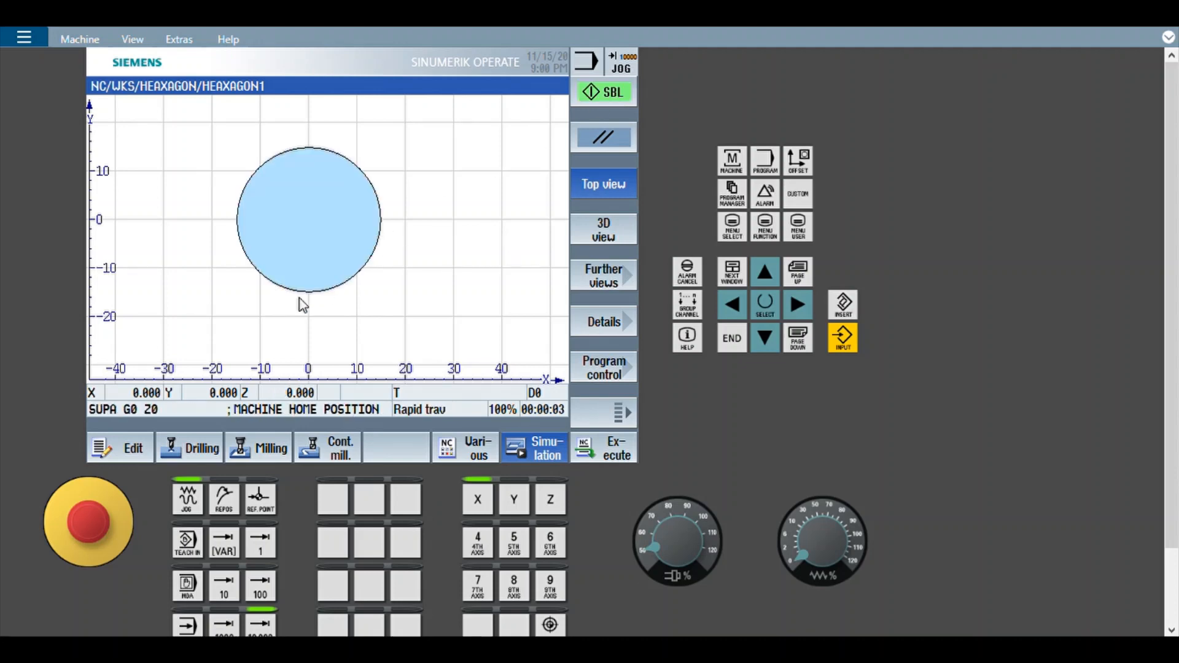
{"action": "mouse_move", "coordinate": [283, 174]}
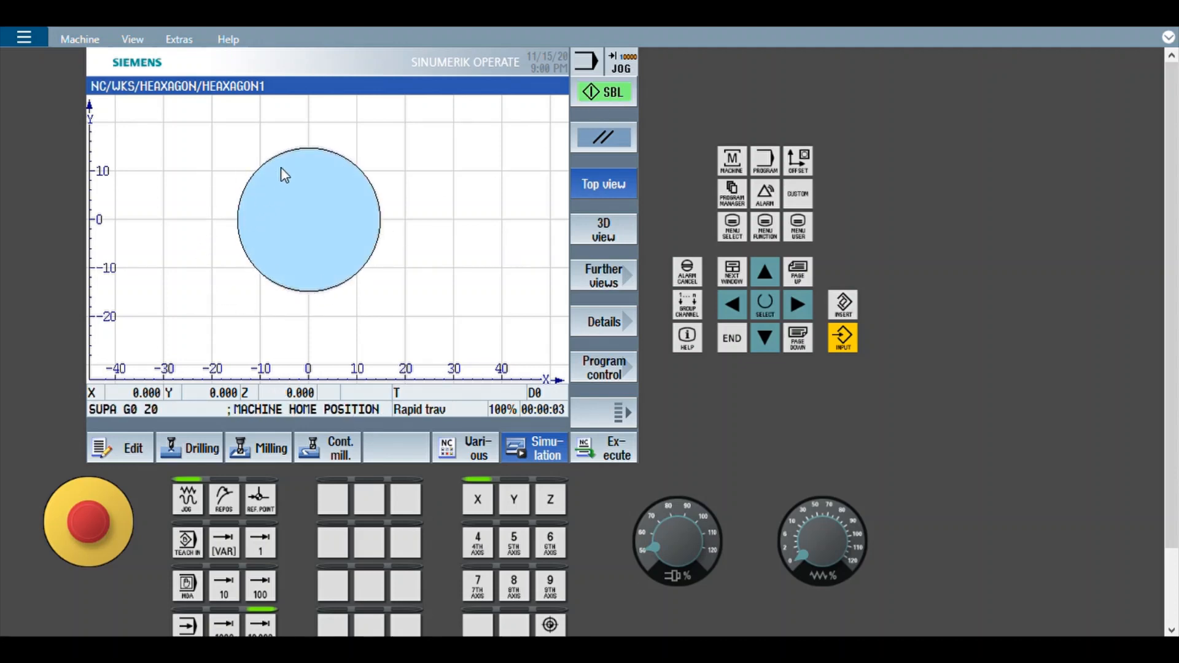
{"action": "mouse_move", "coordinate": [389, 227]}
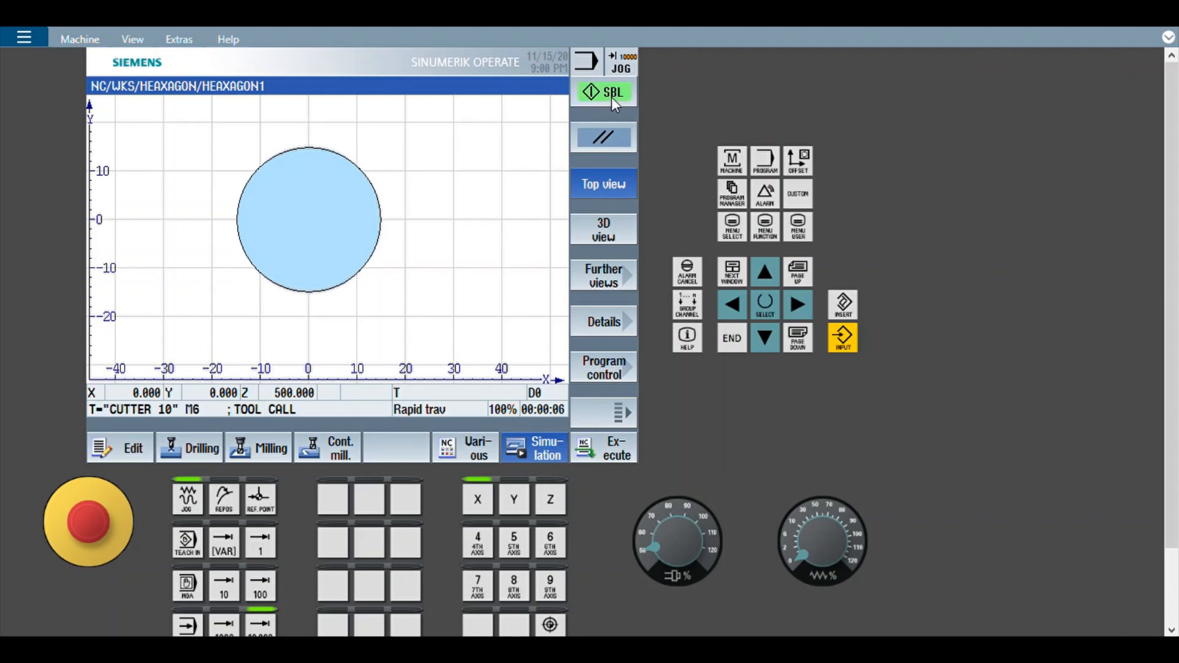
{"action": "left_click", "coordinate": [604, 92]}
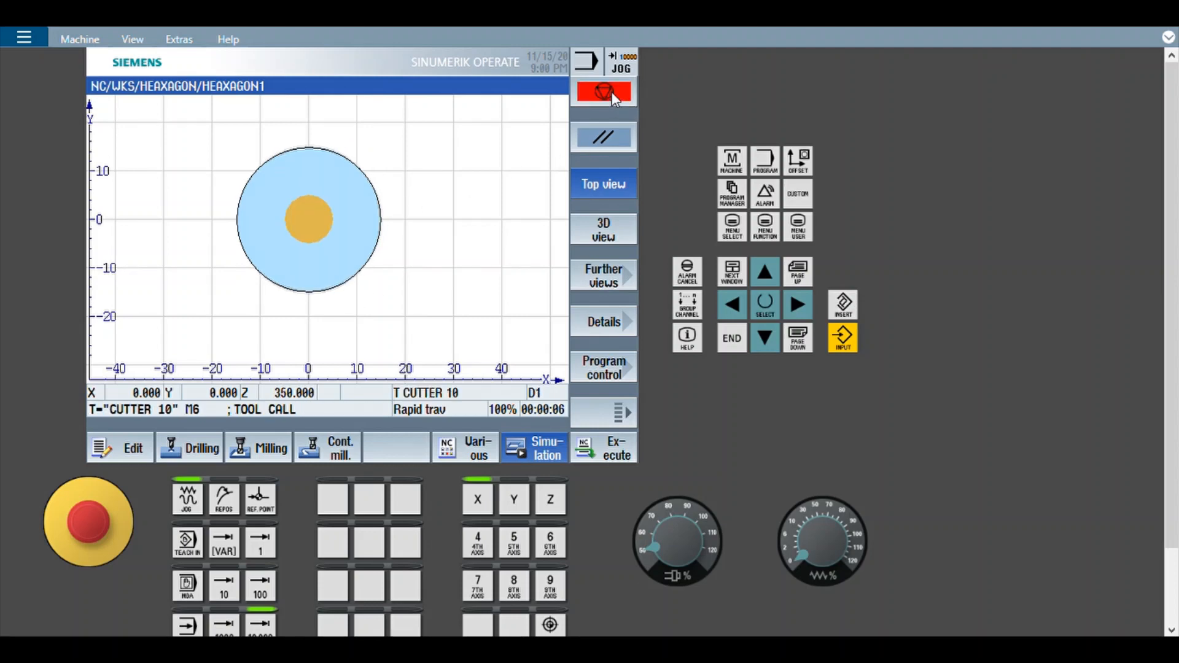
{"action": "left_click", "coordinate": [603, 92]}
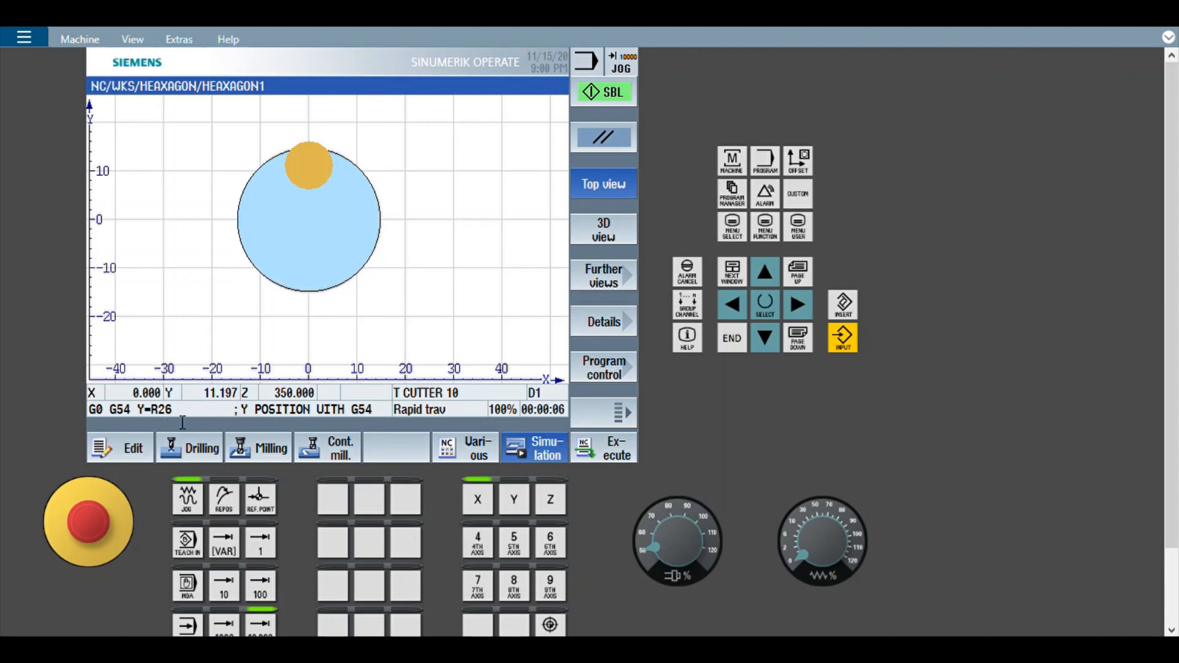
{"action": "left_click", "coordinate": [601, 92]}
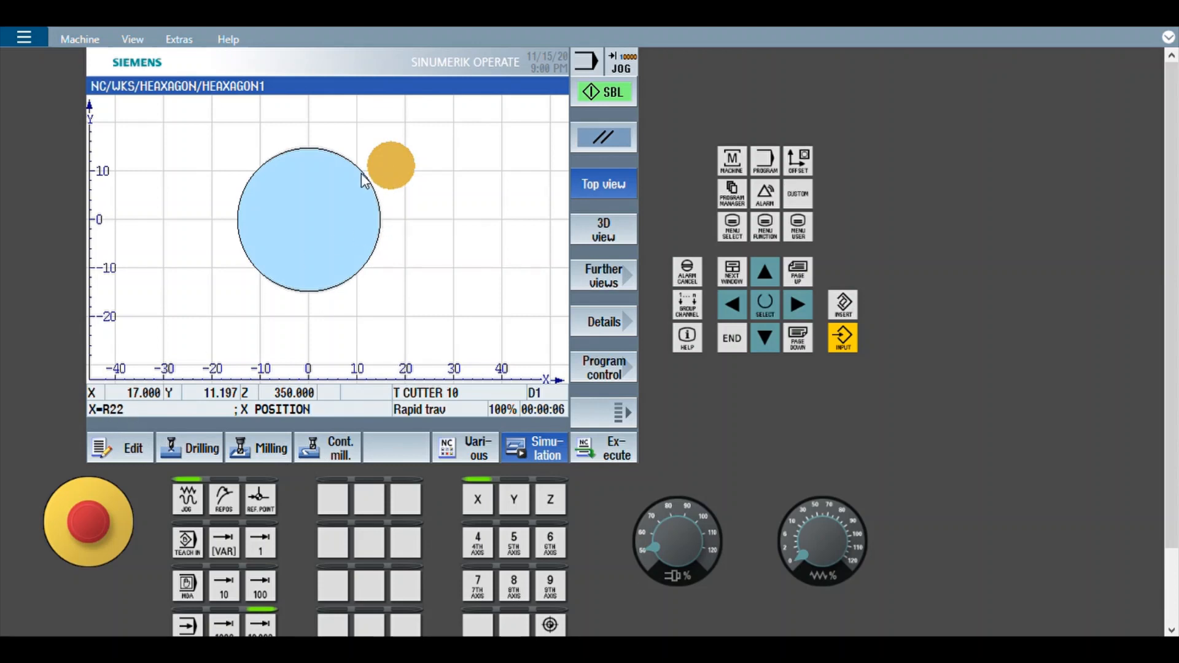
{"action": "mouse_move", "coordinate": [376, 189]}
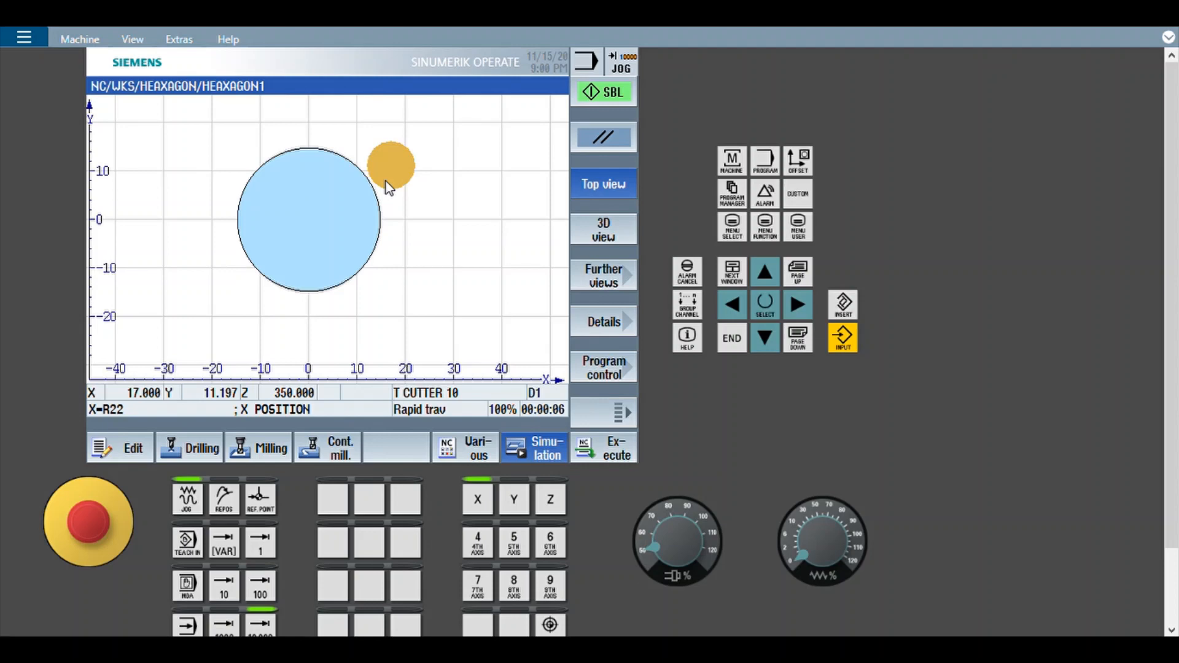
{"action": "mouse_move", "coordinate": [376, 169]}
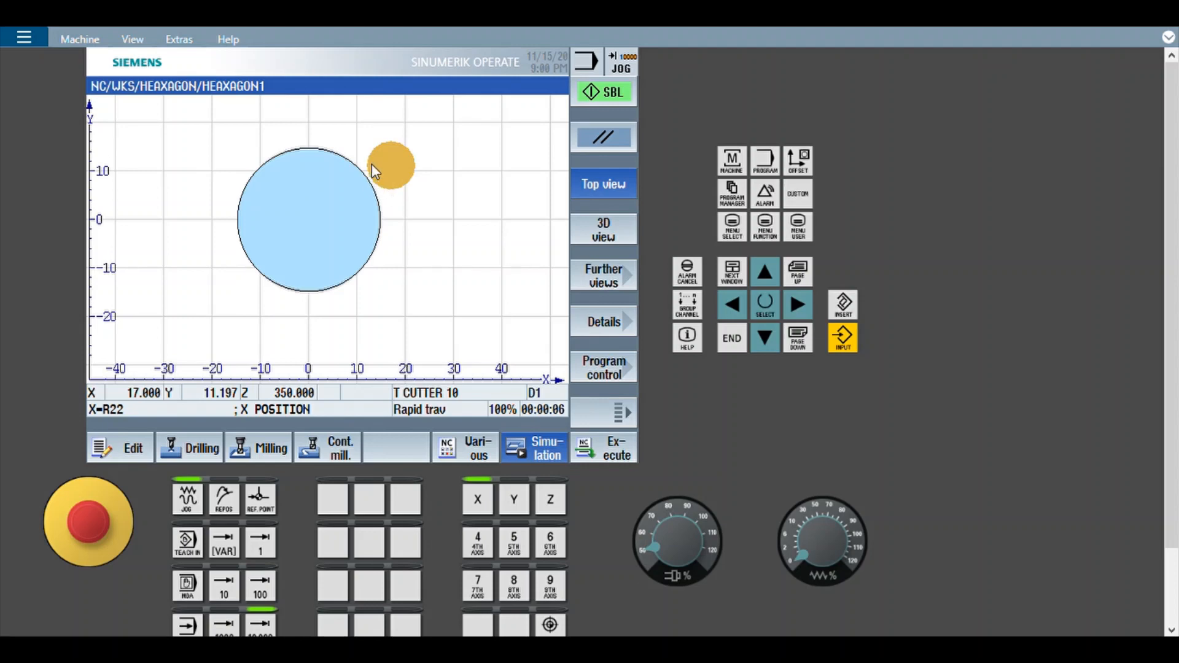
{"action": "mouse_move", "coordinate": [340, 192]}
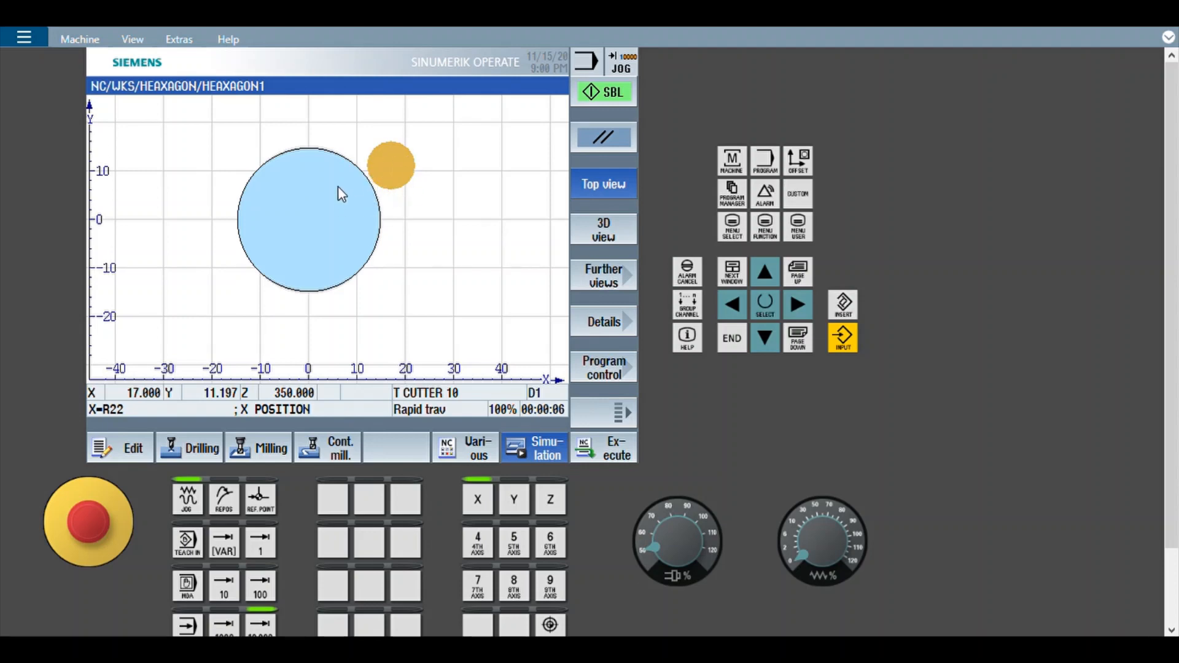
{"action": "mouse_move", "coordinate": [401, 169]}
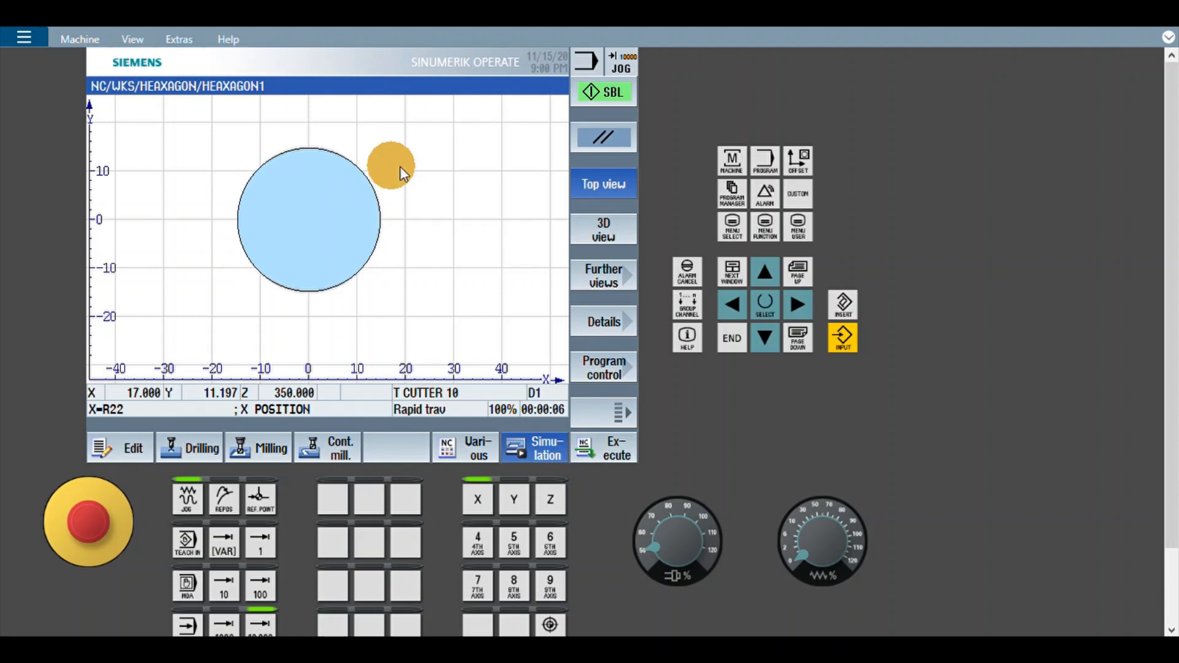
{"action": "mouse_move", "coordinate": [660, 53]}
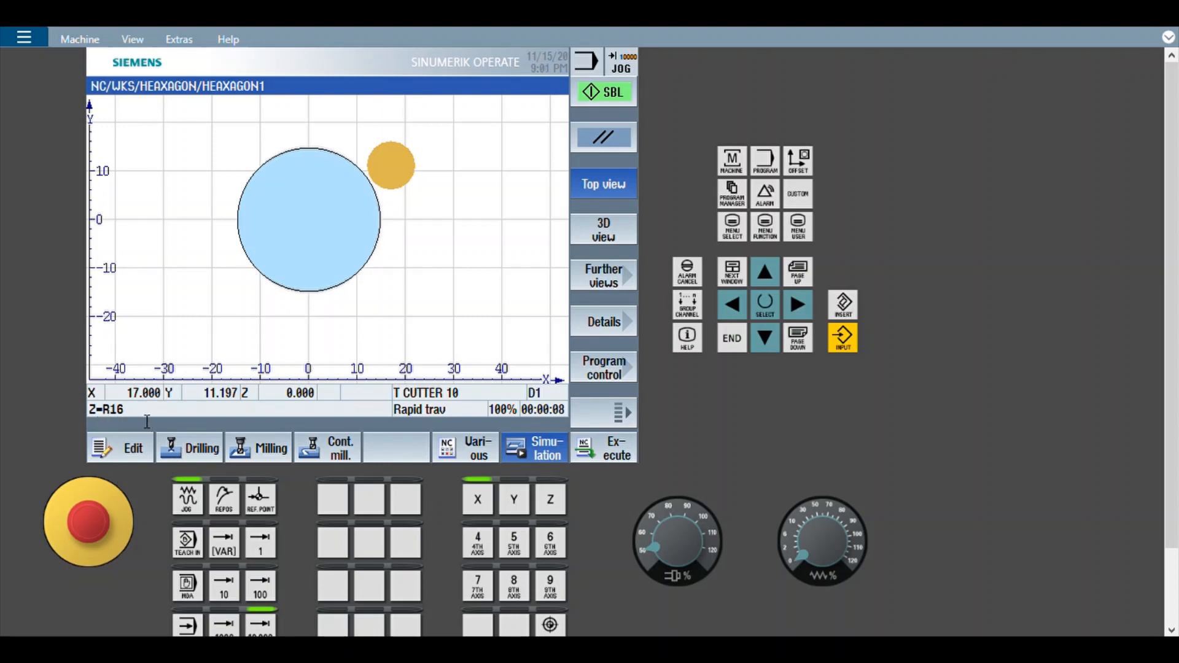
{"action": "mouse_move", "coordinate": [623, 121]}
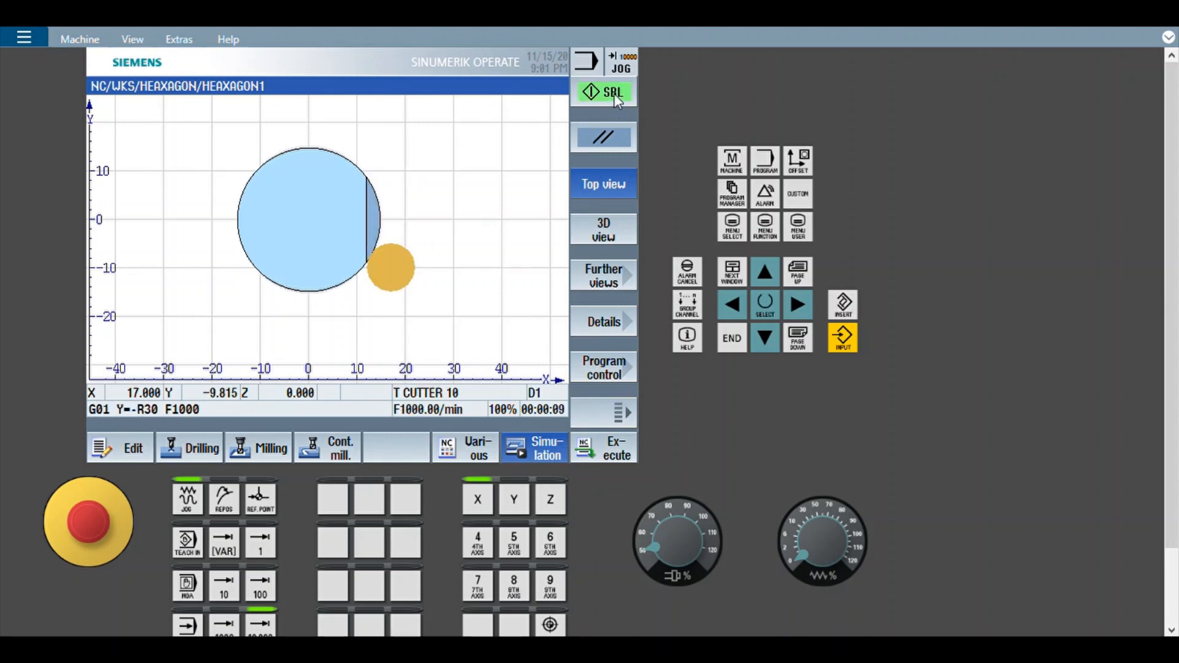
Step: Single-block the remaining contour blocks until the full hexagon outline is milled and the cutter retracts in X
{"action": "left_click", "coordinate": [604, 92]}
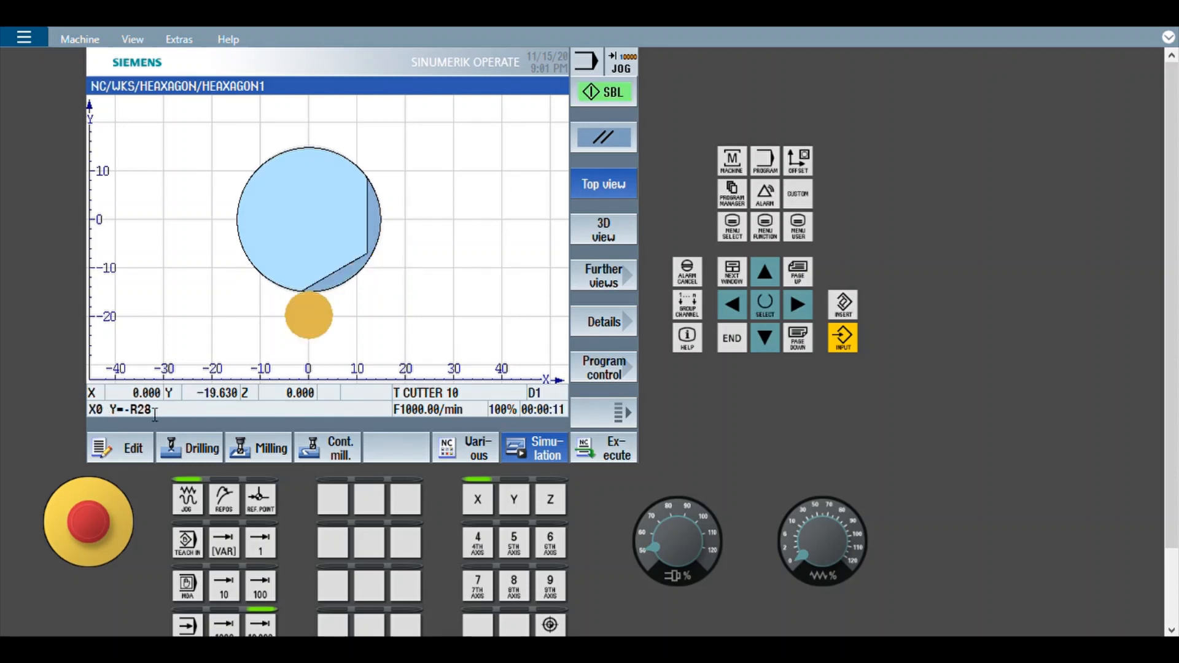
{"action": "left_click", "coordinate": [603, 92]}
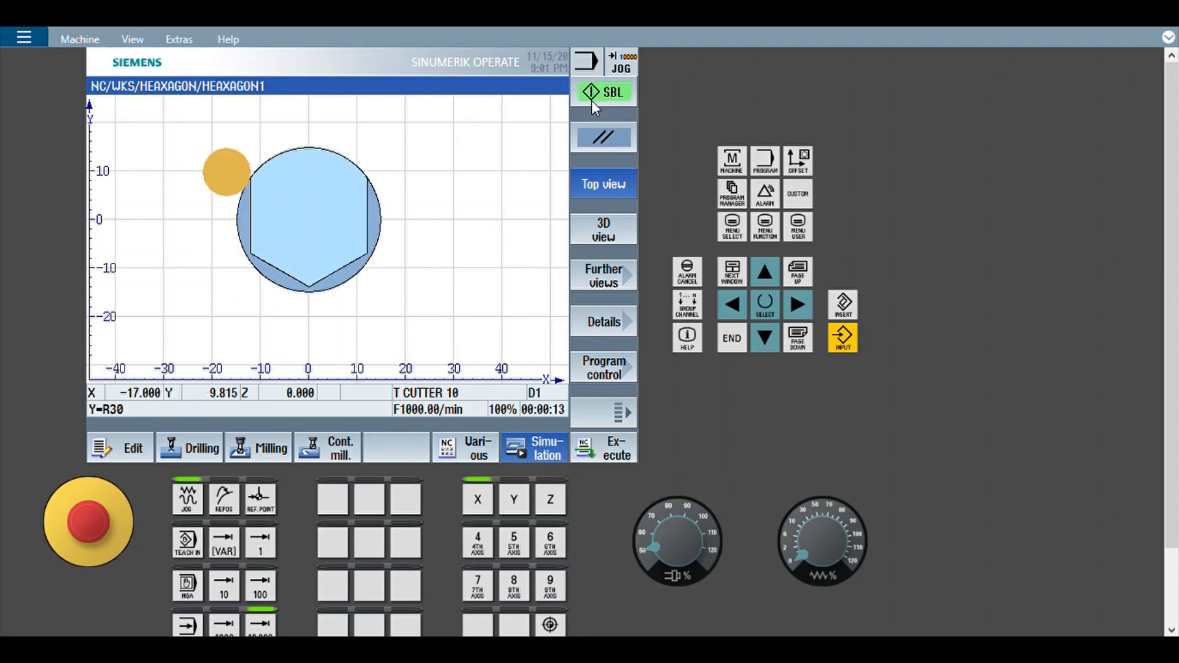
{"action": "mouse_move", "coordinate": [566, 125]}
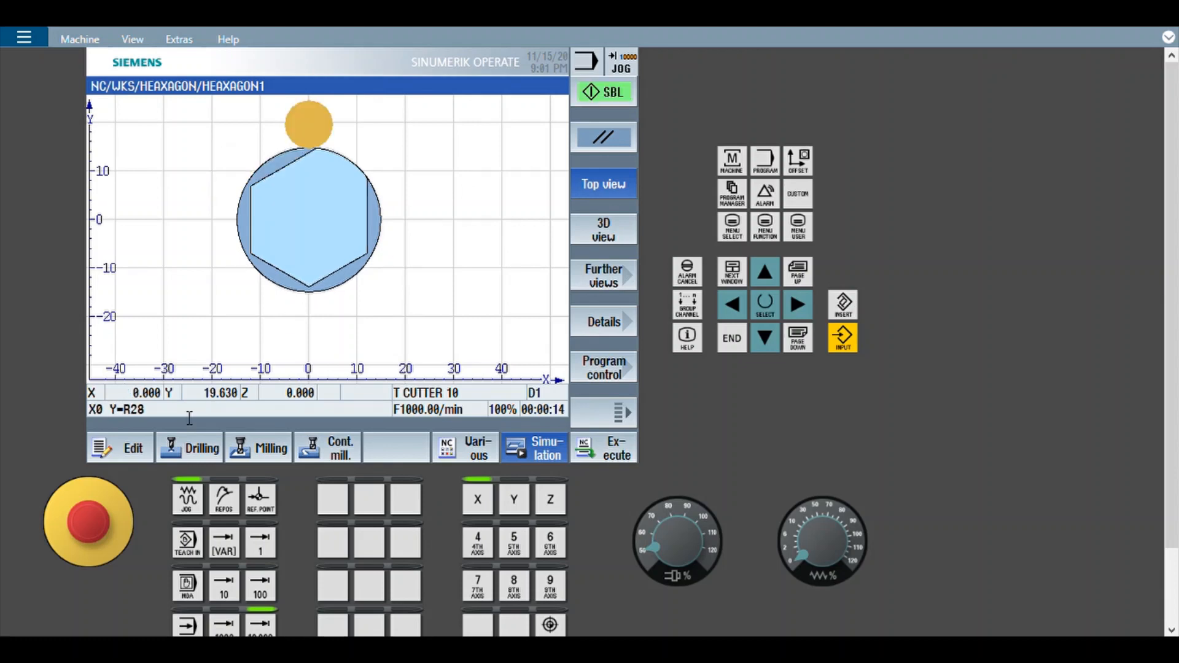
{"action": "left_click", "coordinate": [603, 92]}
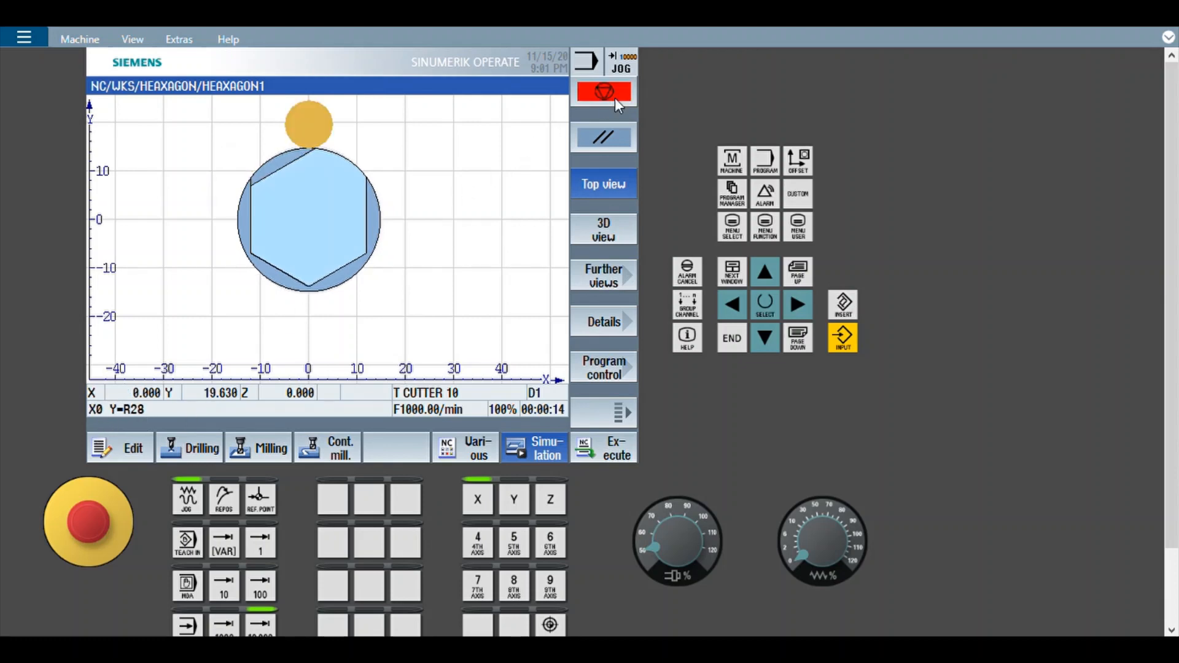
{"action": "left_click", "coordinate": [603, 92]}
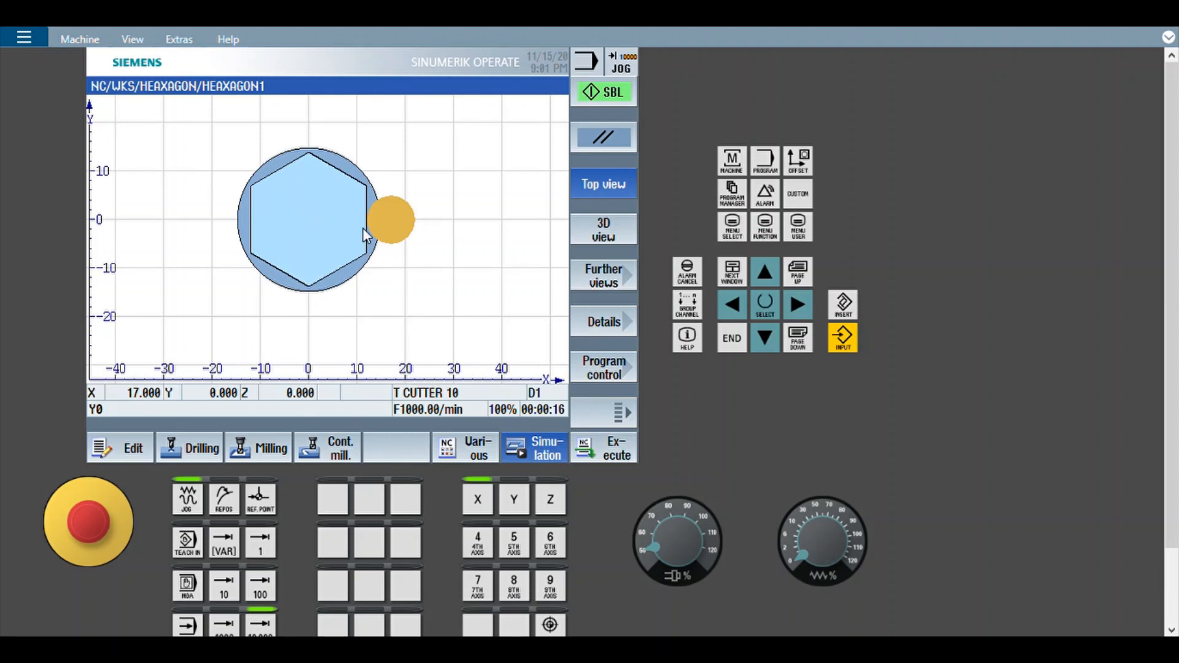
{"action": "left_click", "coordinate": [604, 92]}
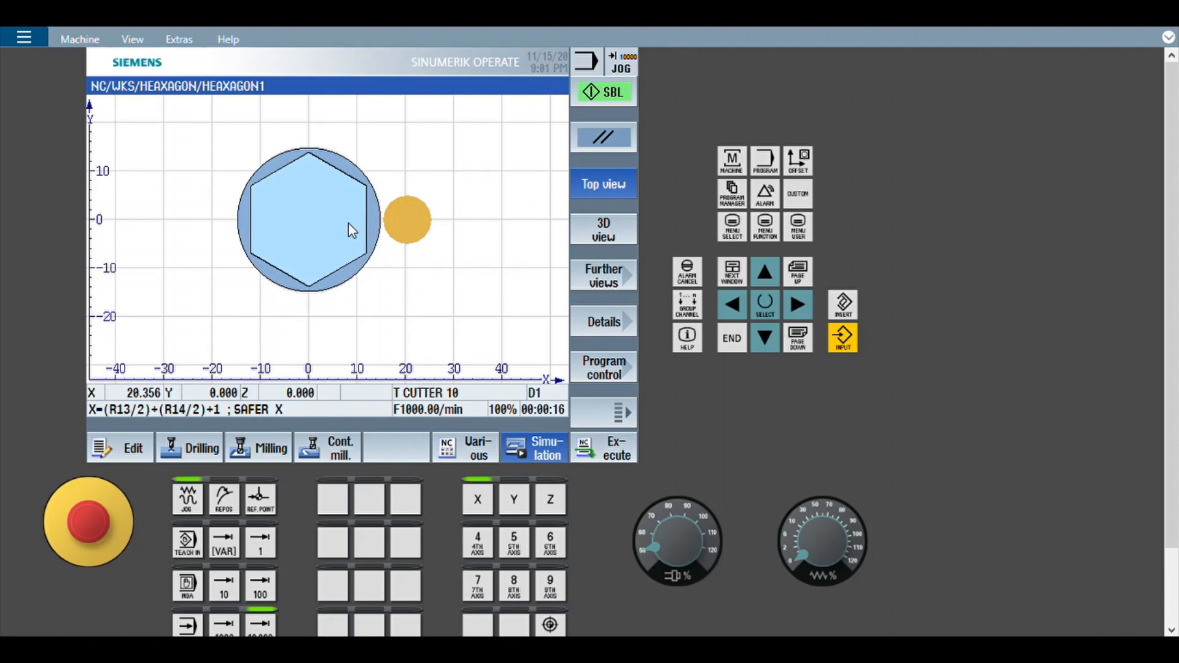
{"action": "mouse_move", "coordinate": [407, 223]}
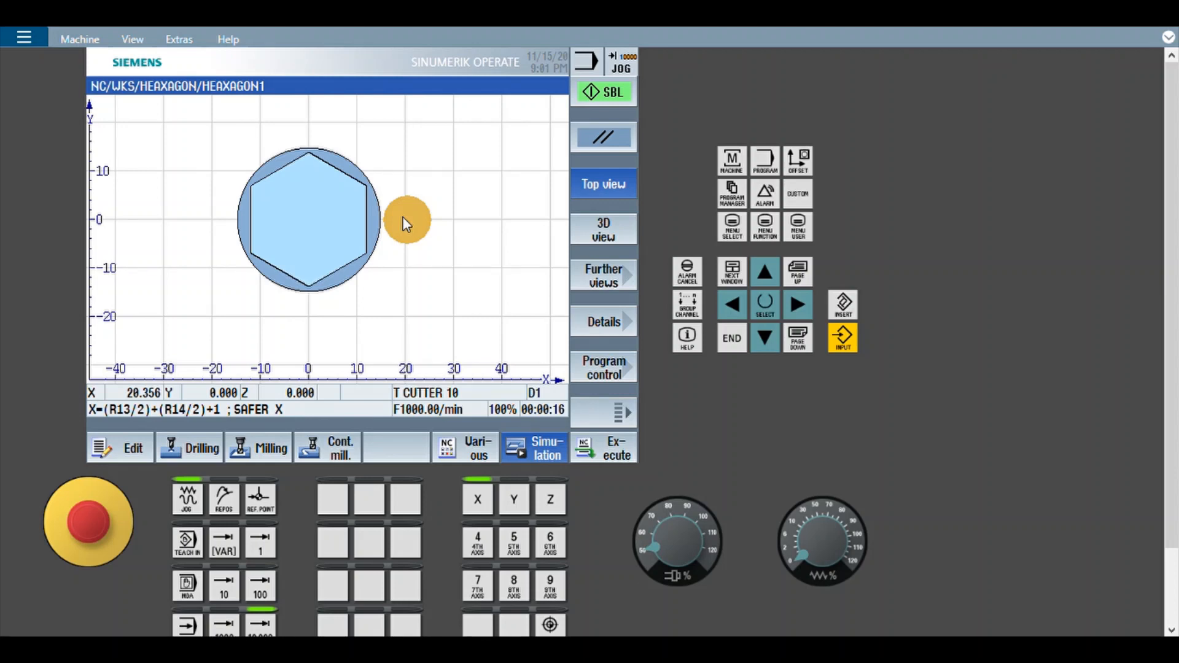
{"action": "mouse_move", "coordinate": [234, 251]}
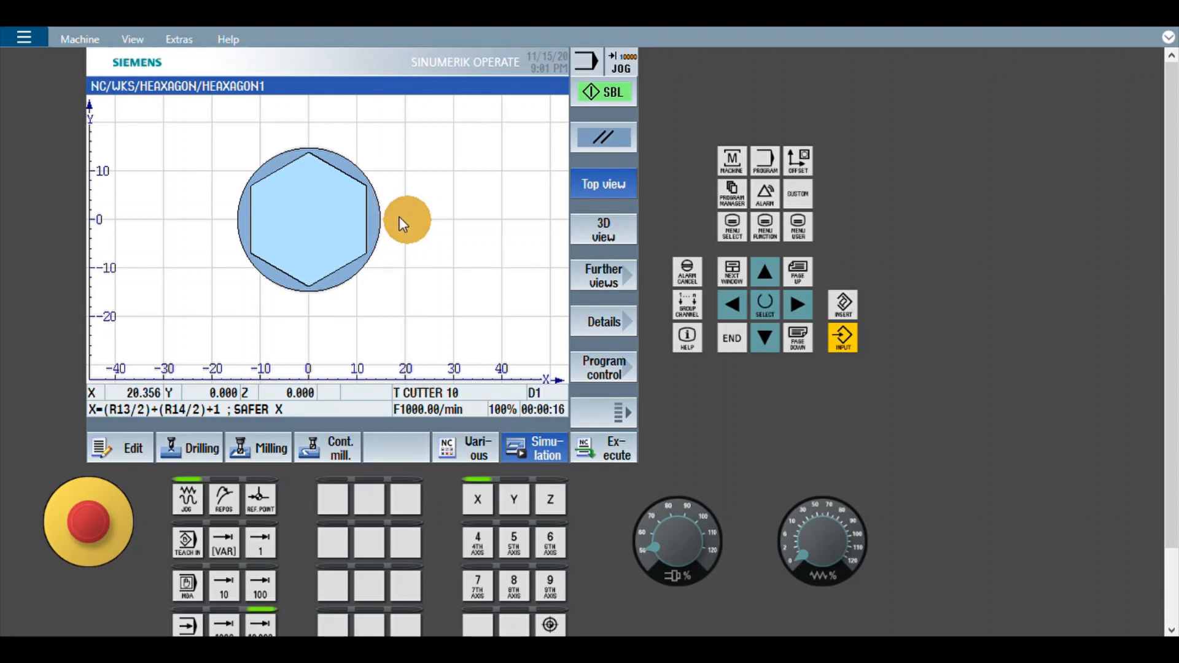
{"action": "mouse_move", "coordinate": [410, 177]}
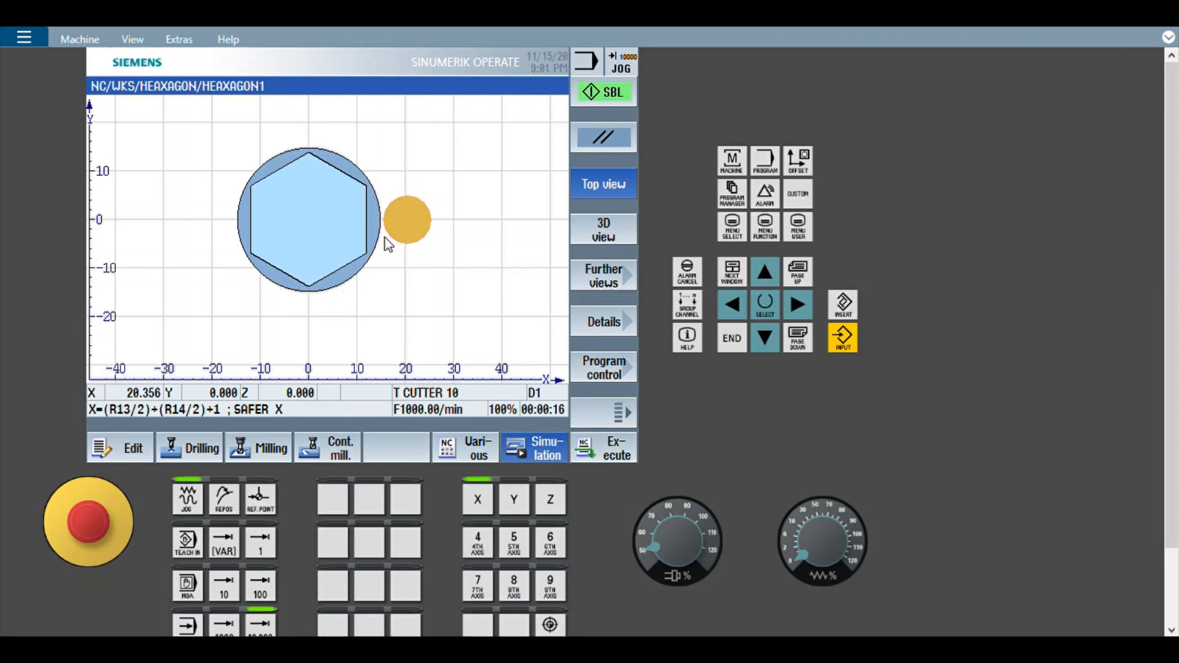
Step: Run the Z=R16 and G01 Y=-R30 blocks at Z-1, then bring up Program control
{"action": "left_click", "coordinate": [604, 92]}
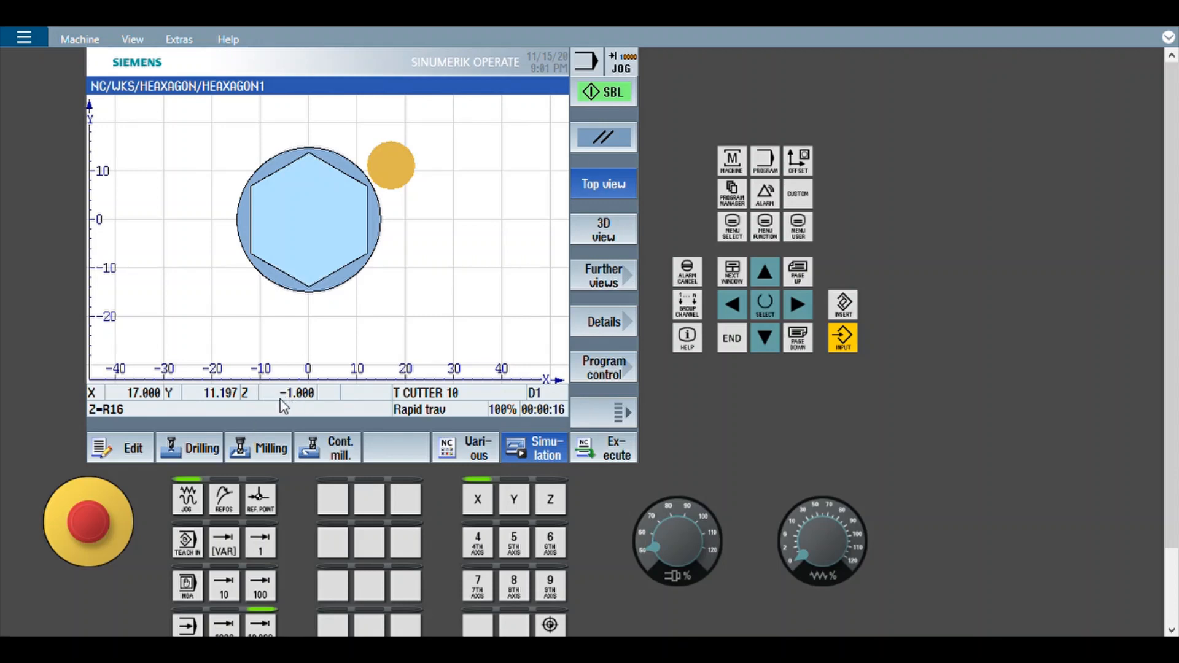
{"action": "left_click", "coordinate": [603, 92]}
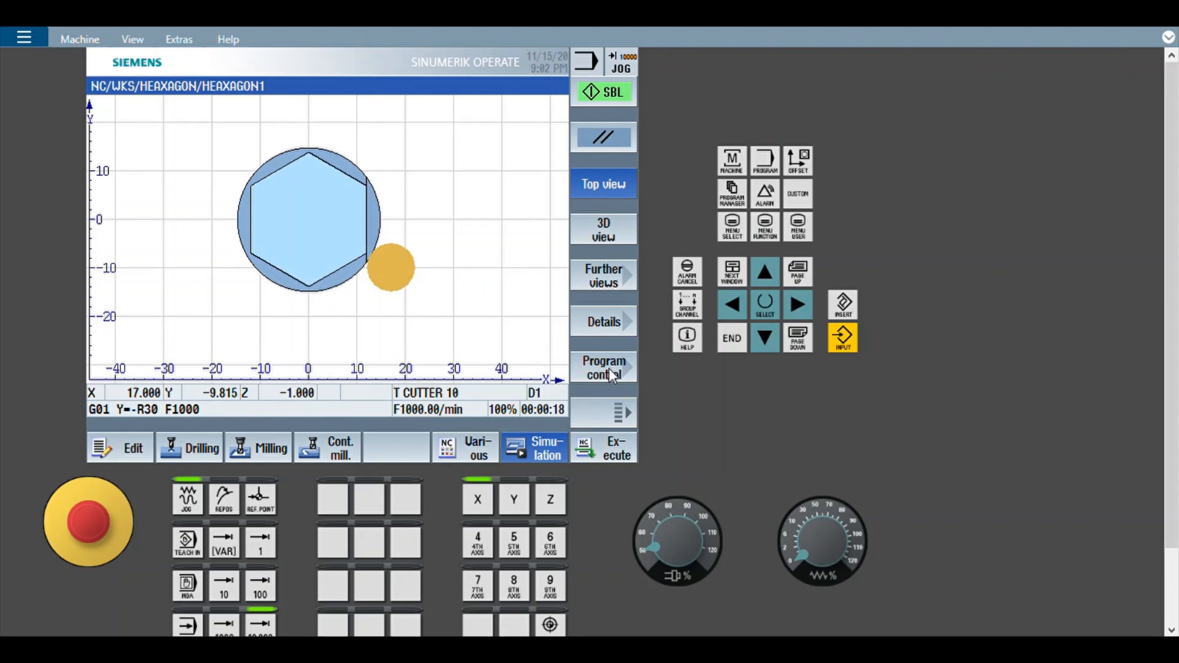
{"action": "left_click", "coordinate": [603, 369]}
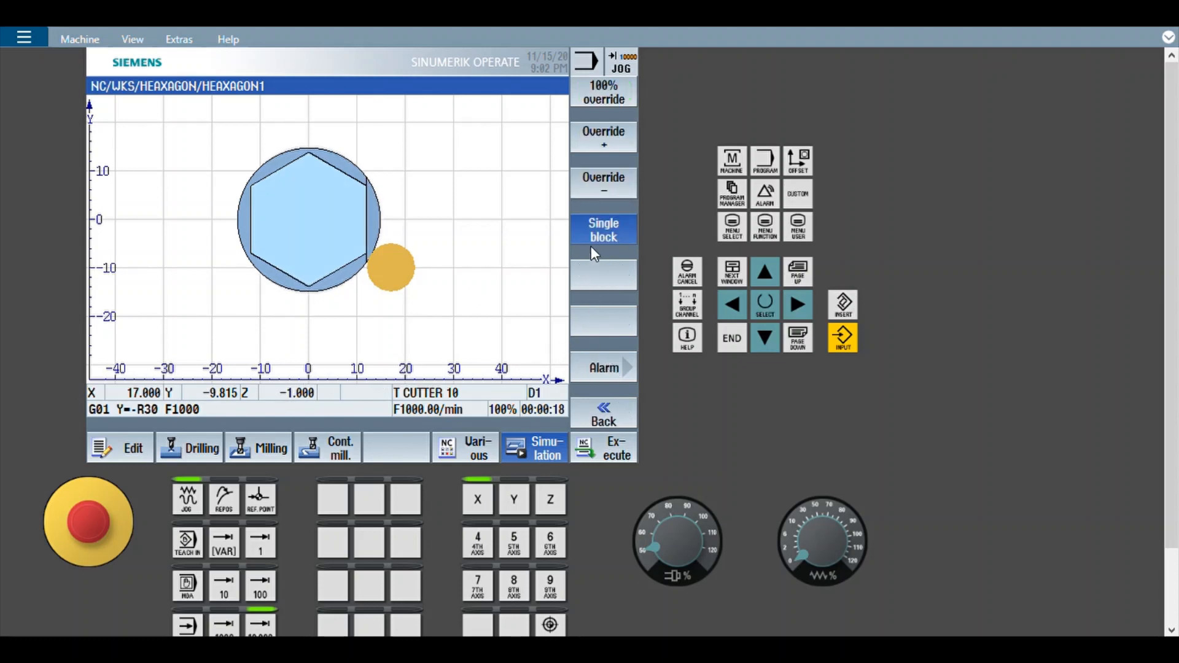